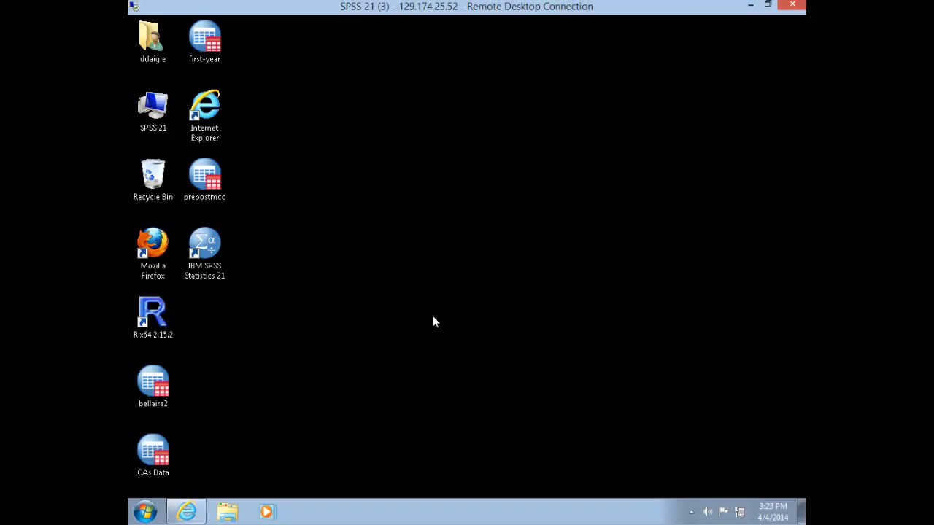
Launch IBM SPSS Statistics 21 from its desktop shortcut on the remote machine
click(205, 251)
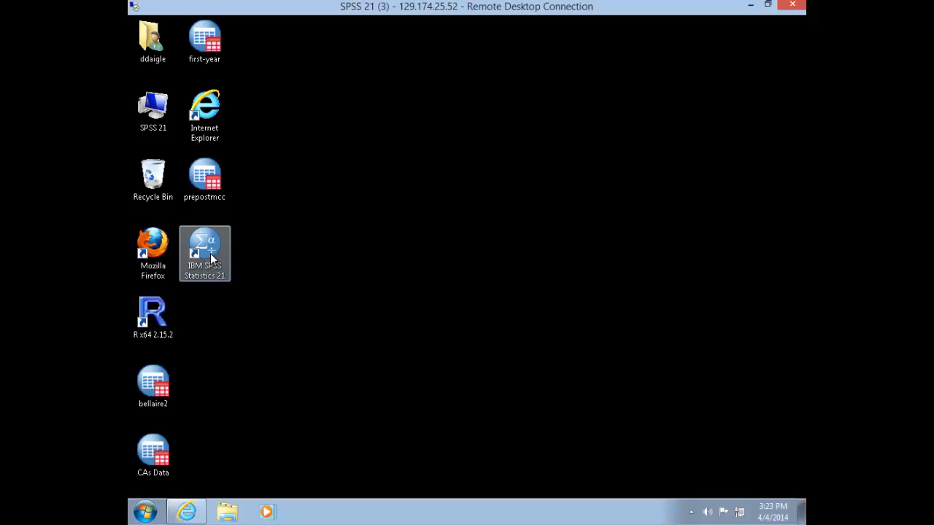
click(204, 254)
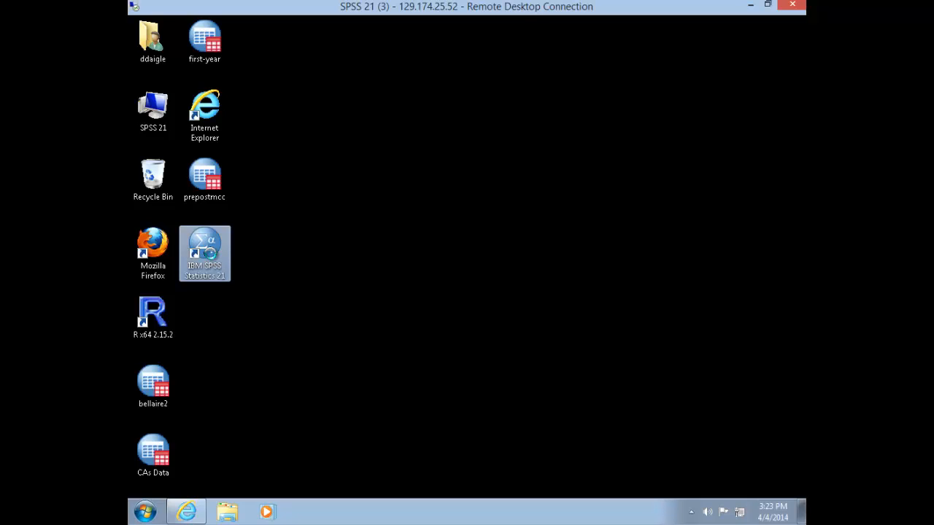
double_click(204, 254)
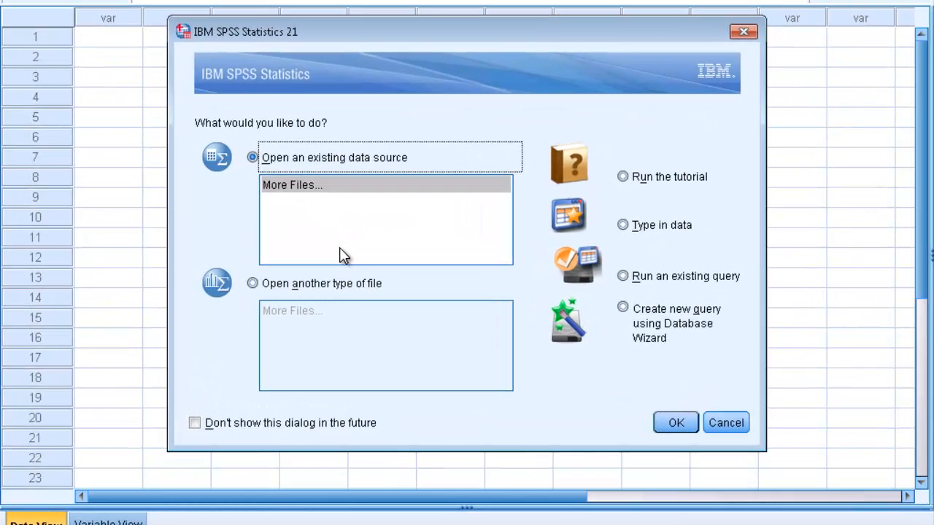
mouse_move(639, 254)
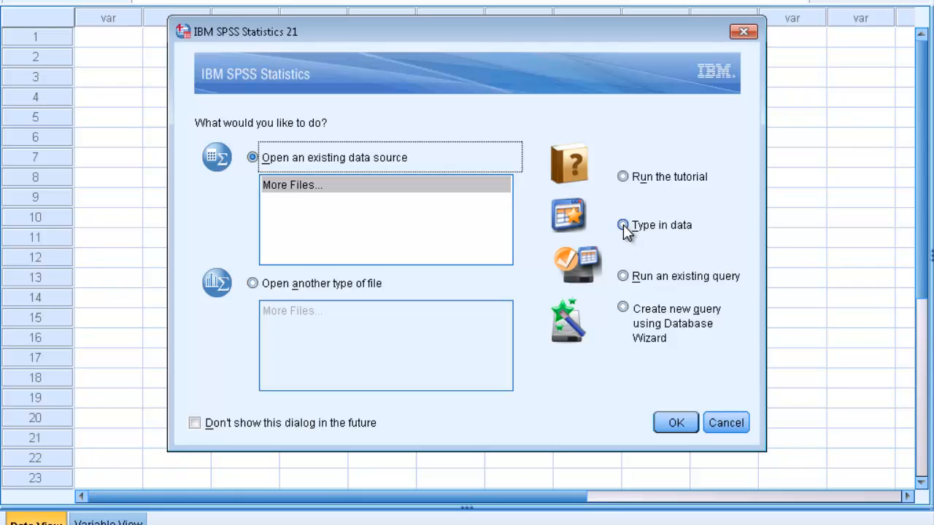
Choose 'Type in data' in the startup dialog to get an empty Untitled dataset
click(623, 225)
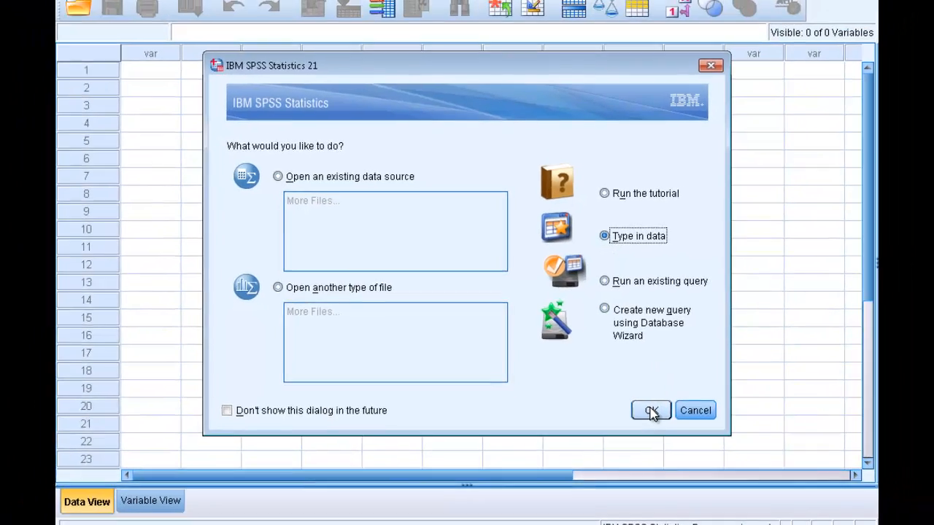
click(651, 410)
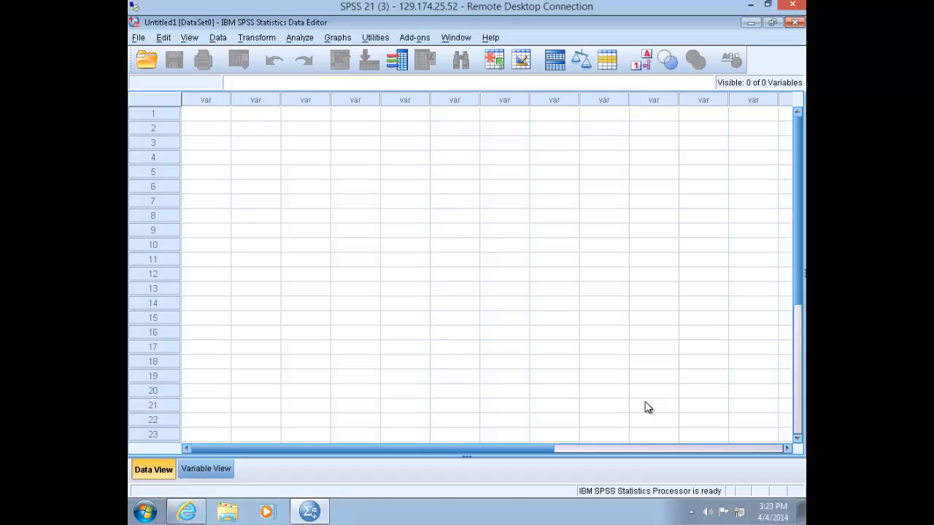
mouse_move(651, 407)
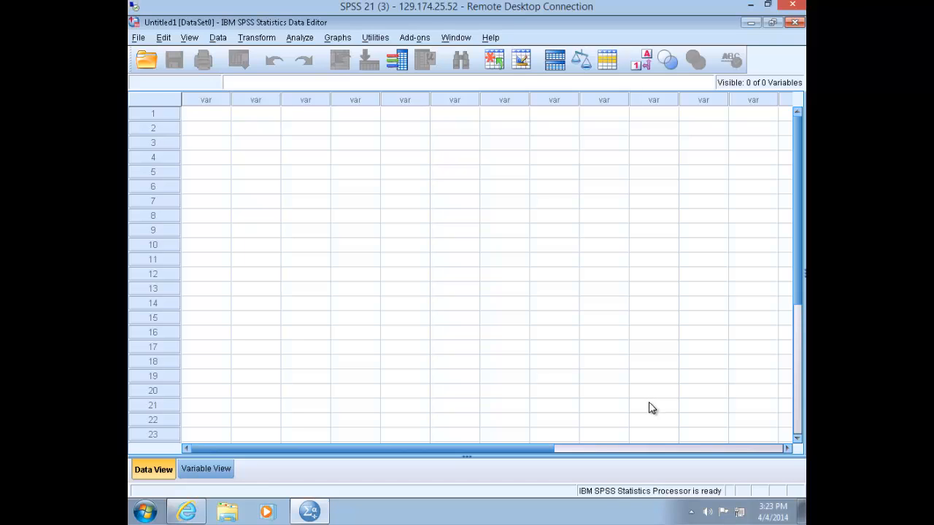
mouse_move(656, 408)
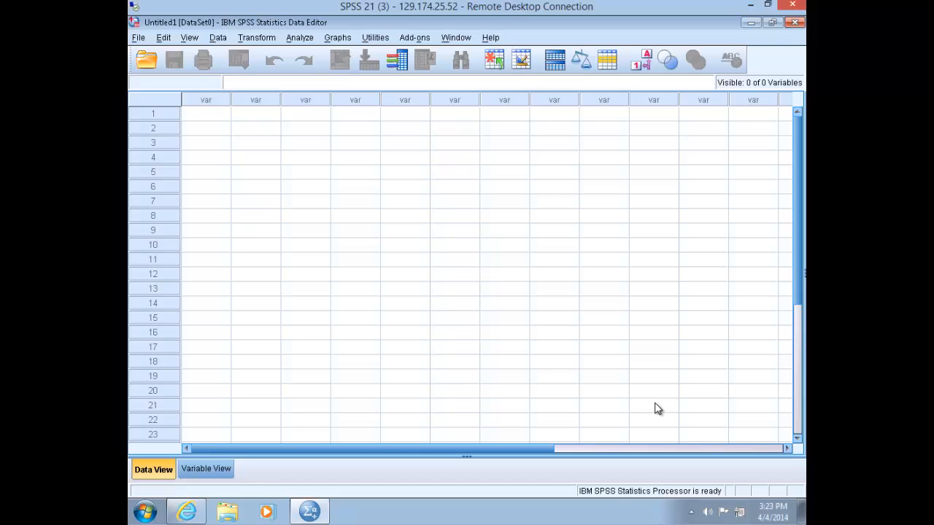
mouse_move(659, 409)
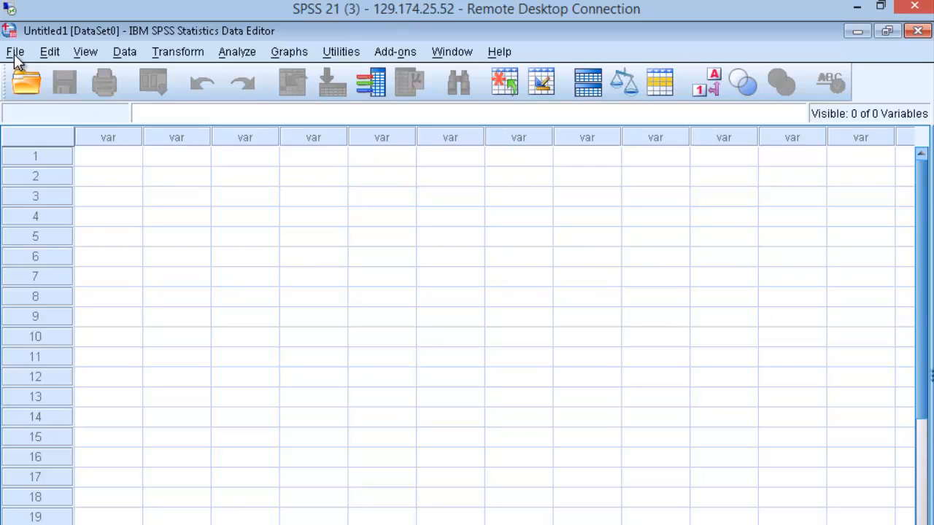
click(15, 51)
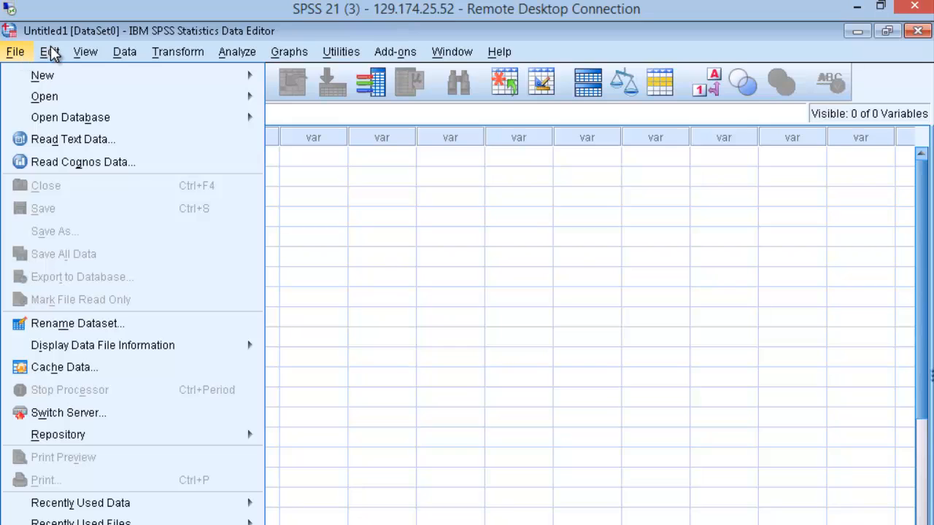
click(84, 51)
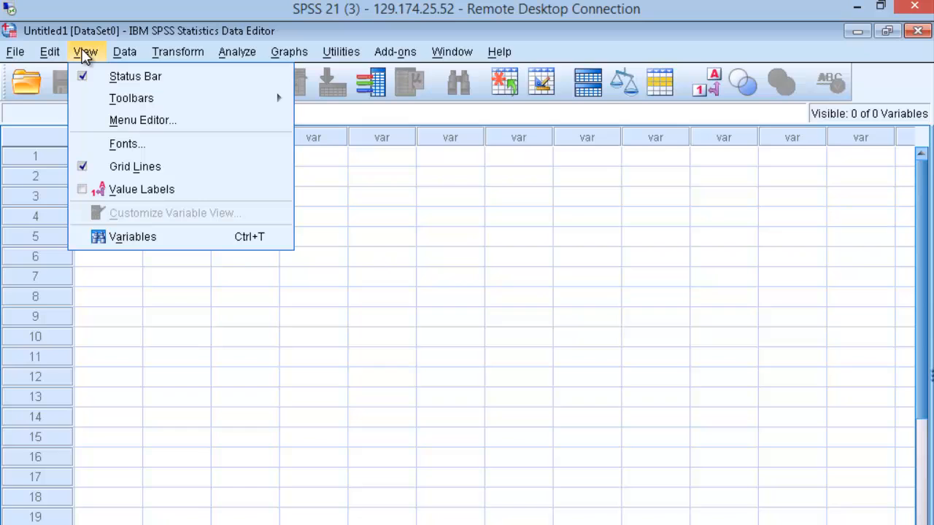
mouse_move(86, 57)
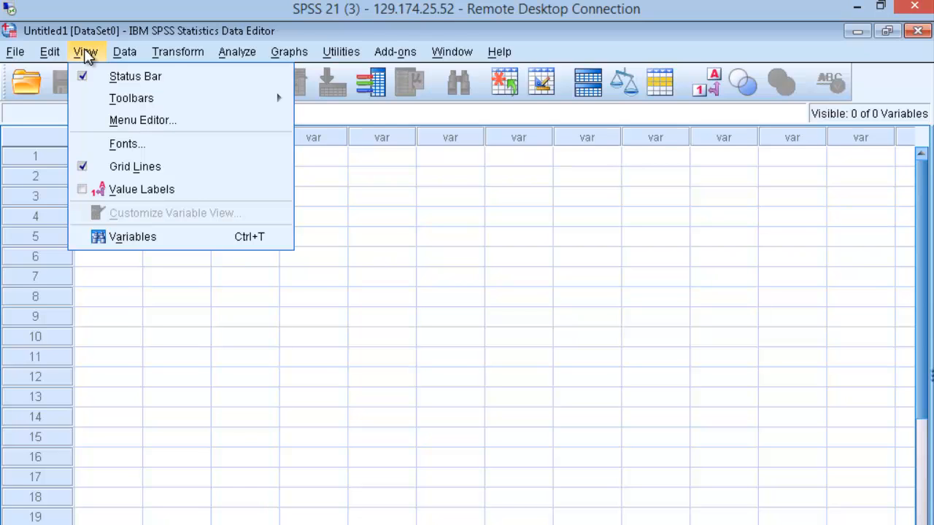
click(178, 51)
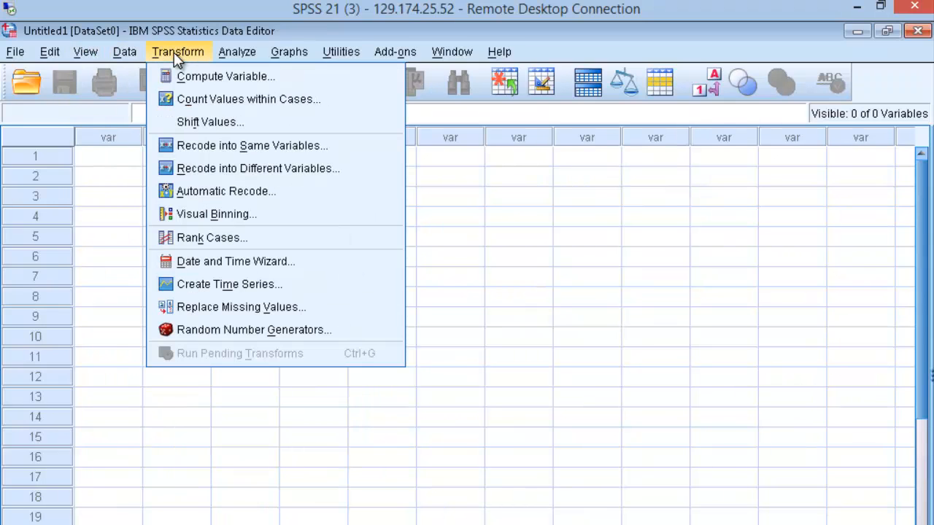
click(237, 51)
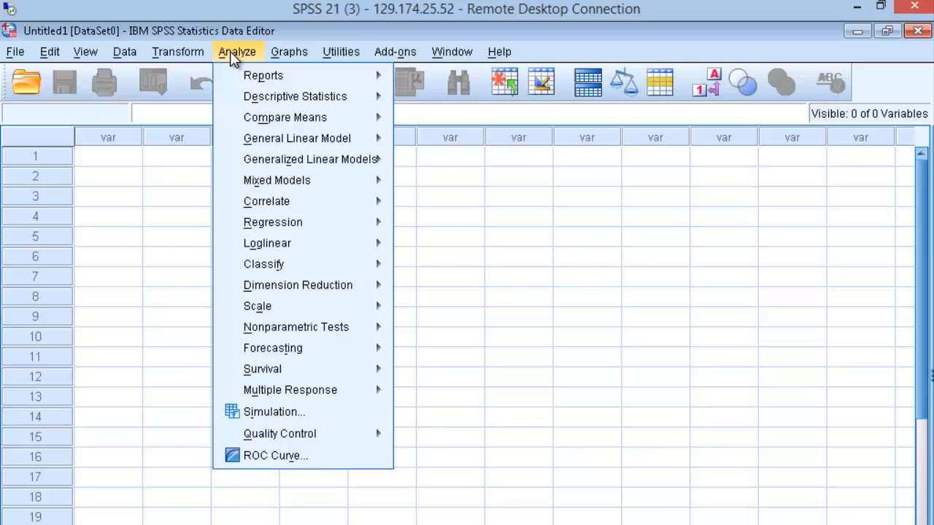
click(289, 51)
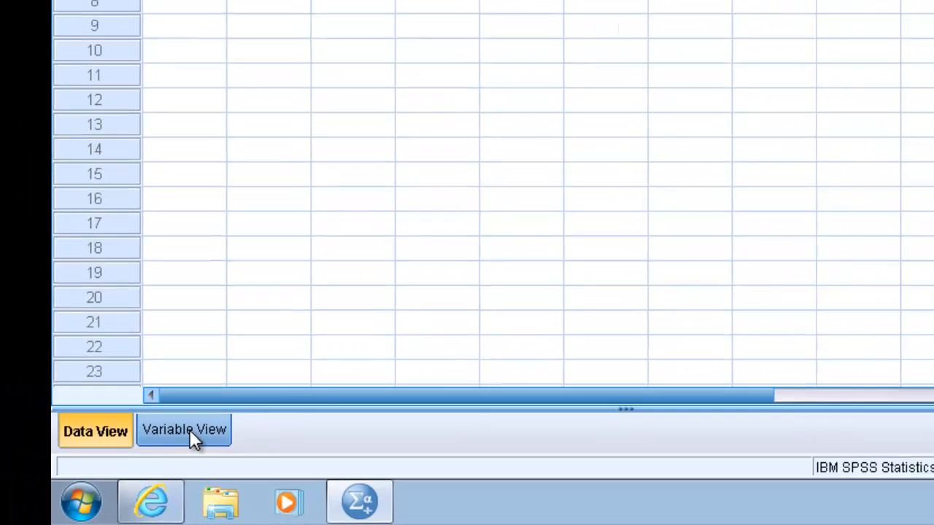
In Variable View, name rows 1–3 height, age and gender as numeric variables
click(184, 429)
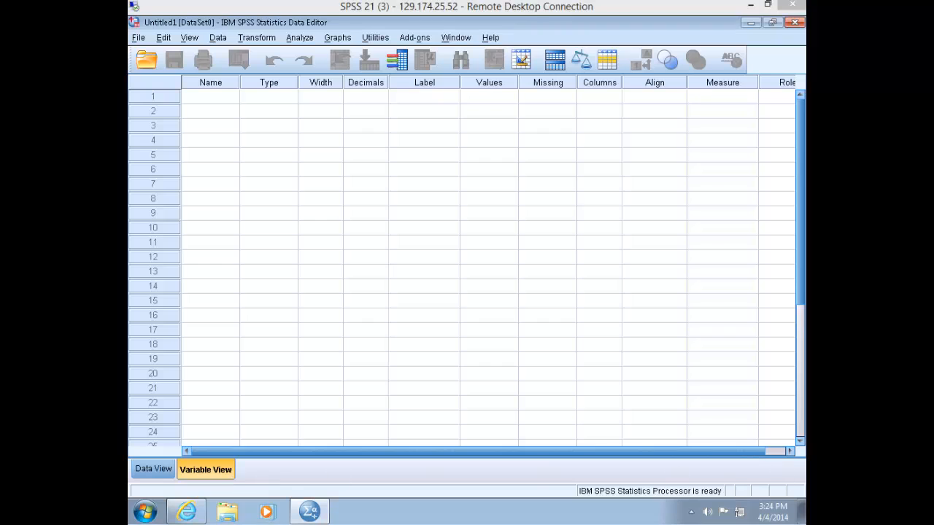
mouse_move(502, 476)
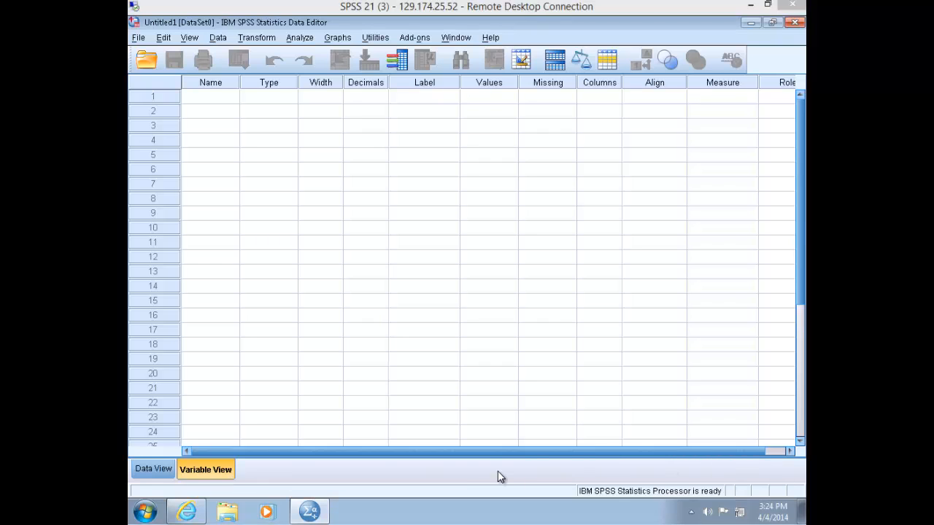
mouse_move(246, 231)
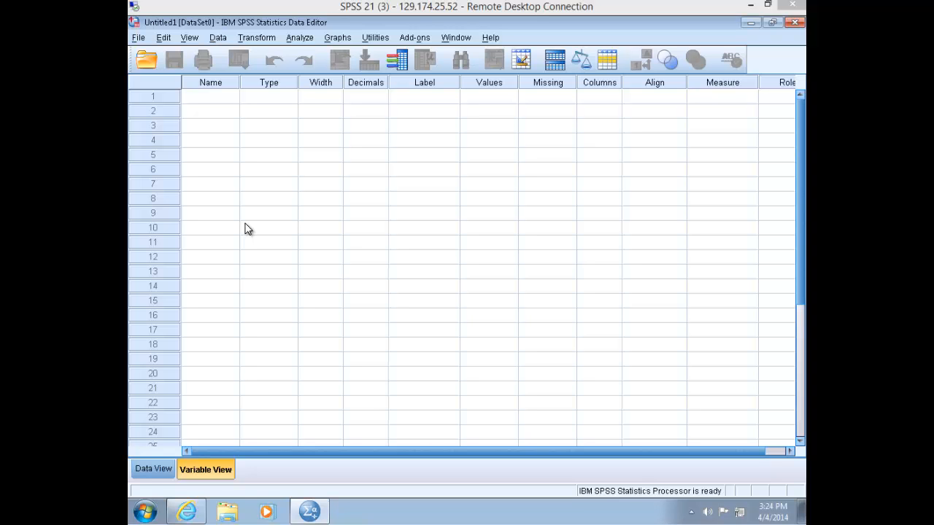
mouse_move(246, 140)
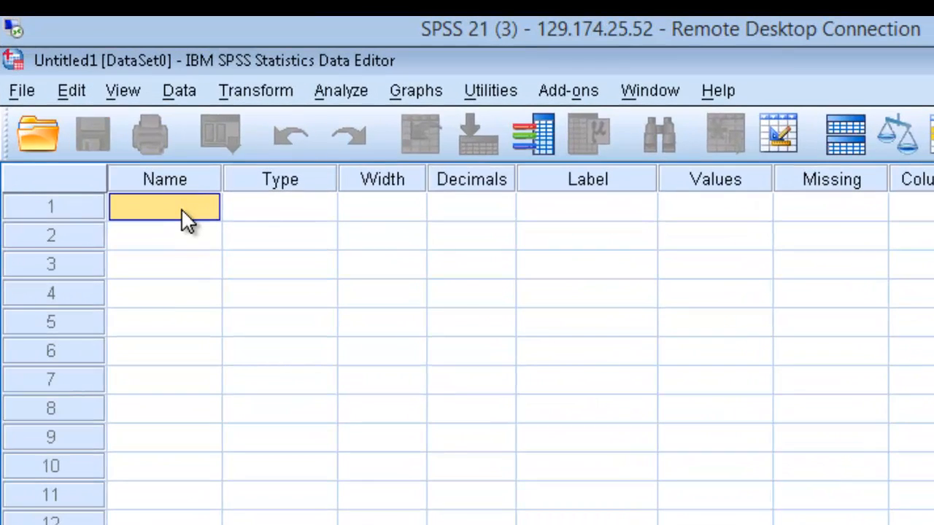
text(height)
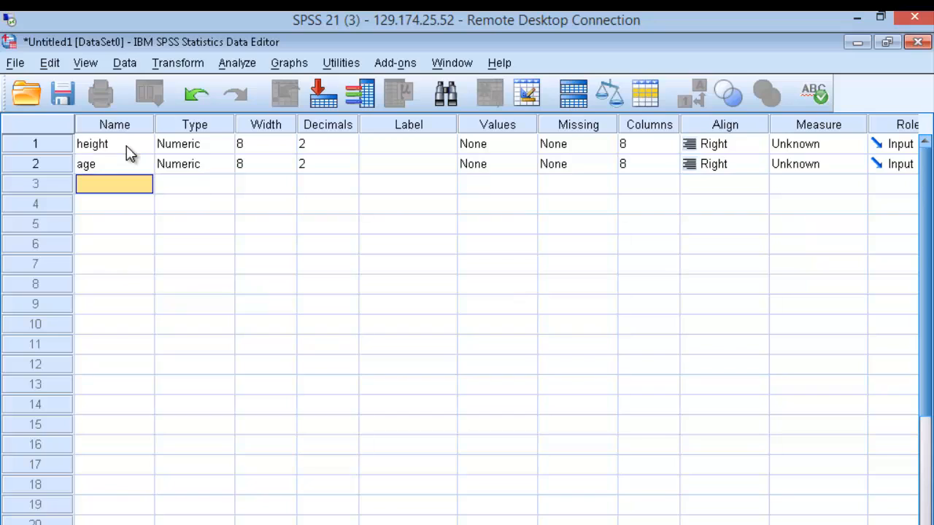
text(gender)
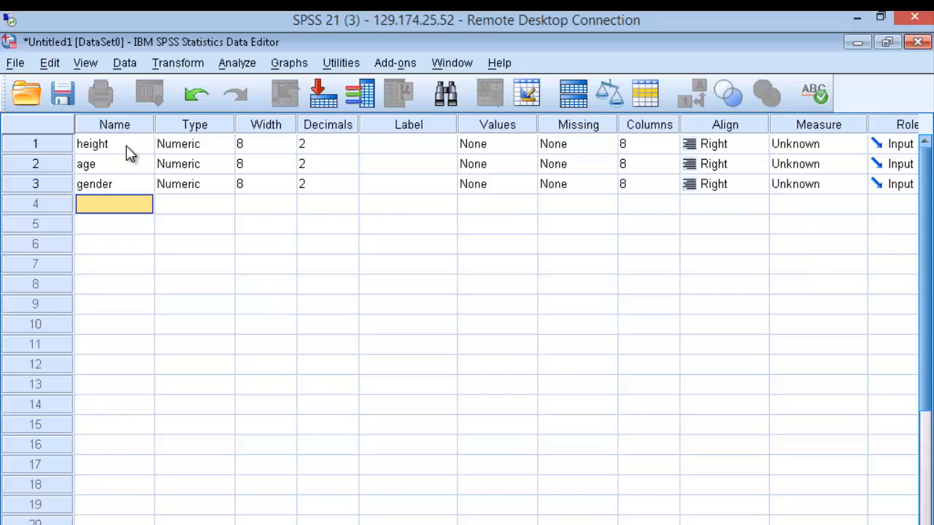
mouse_move(916, 445)
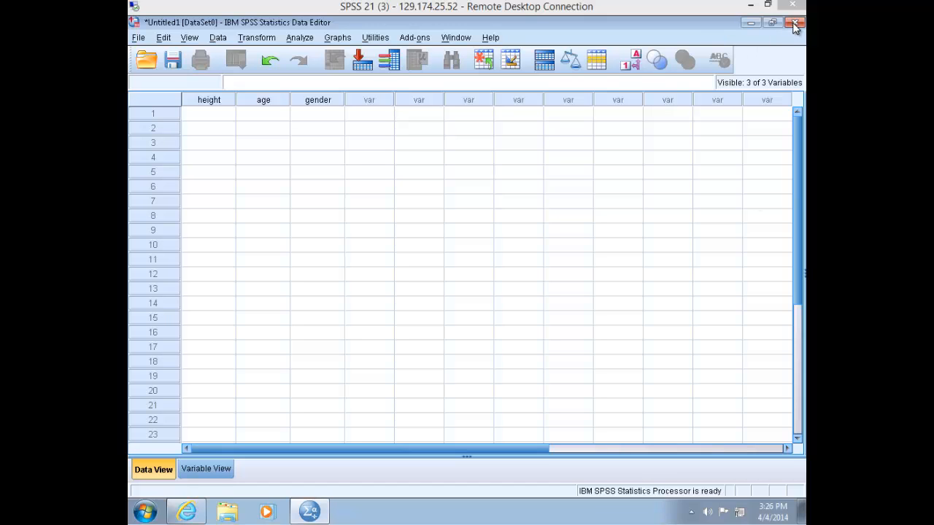
Exit SPSS, discarding changes to the untitled dataset
click(794, 23)
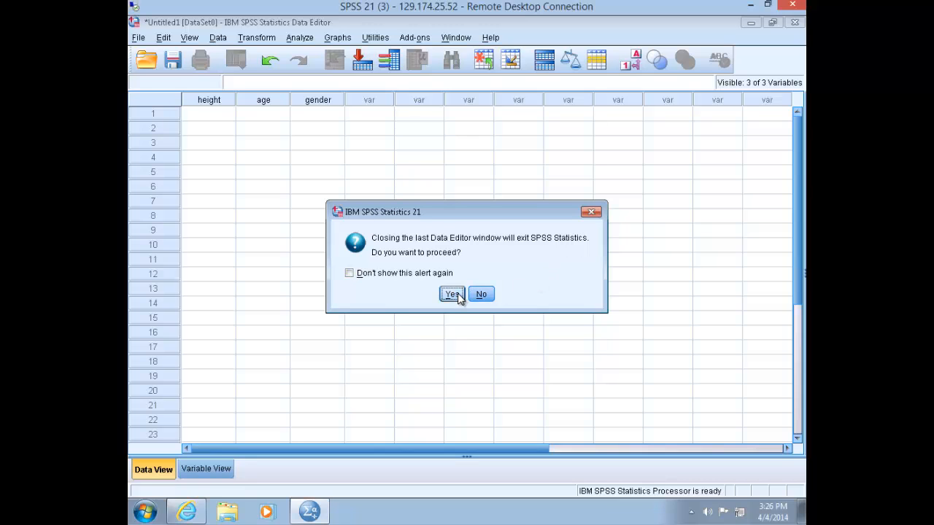
click(451, 295)
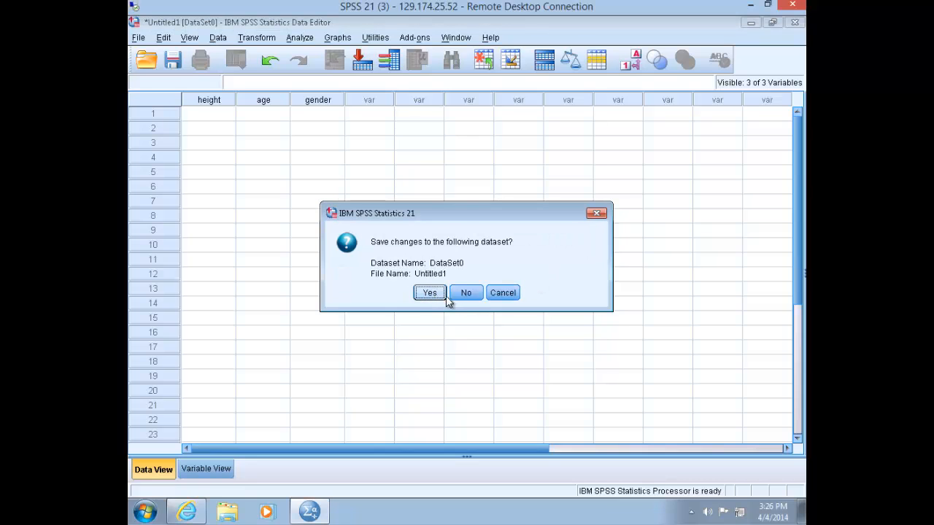
click(466, 292)
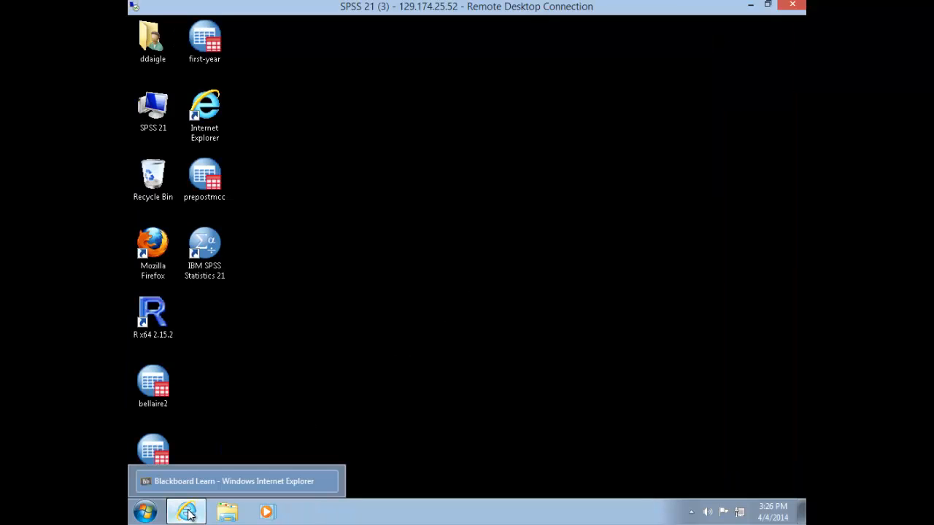
Bring the Blackboard Learn window with the GOVT 300 course Home Page to the front
click(187, 511)
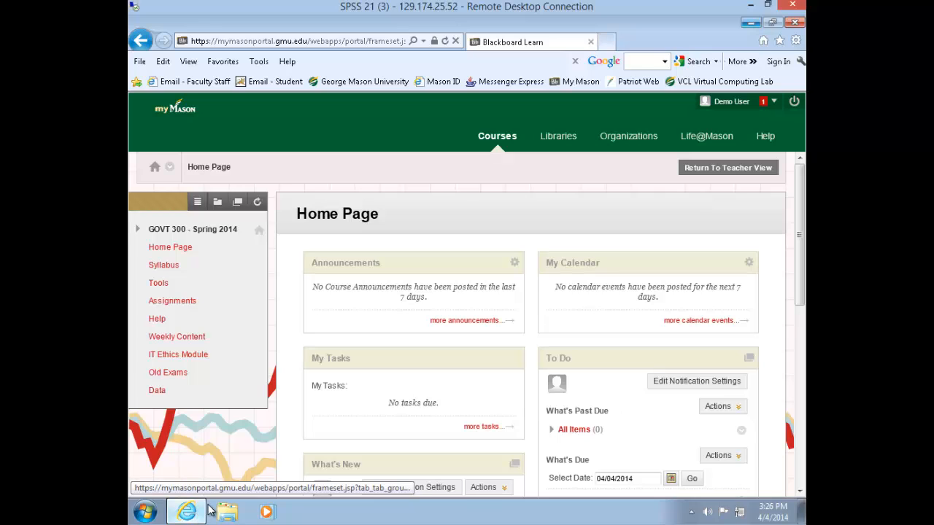
mouse_move(397, 231)
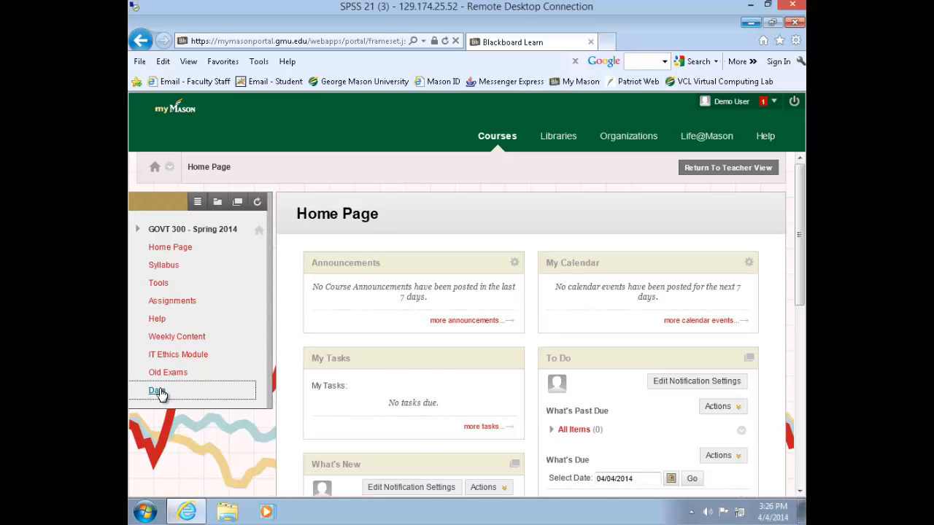
Go to the course's Data page and start downloading NES2008.sav from Full Versions of Pollock Data
click(155, 392)
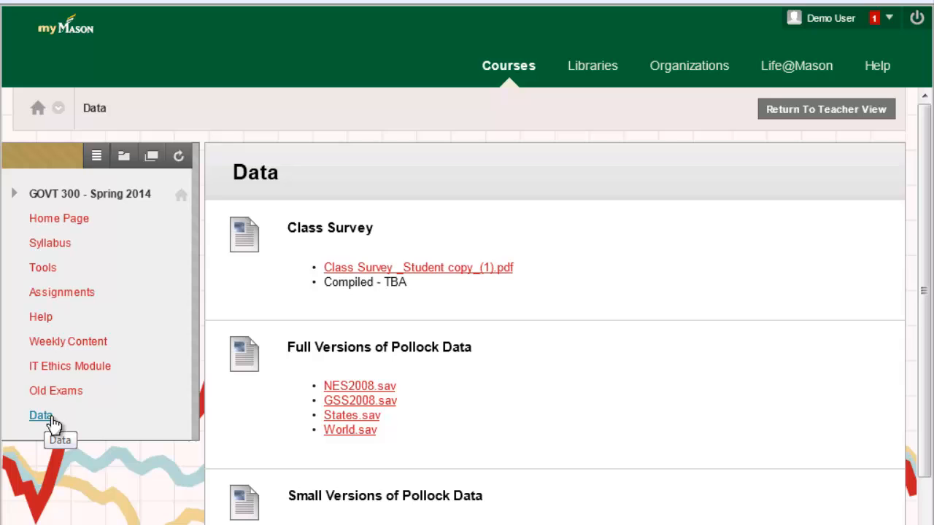
scroll(down, 3)
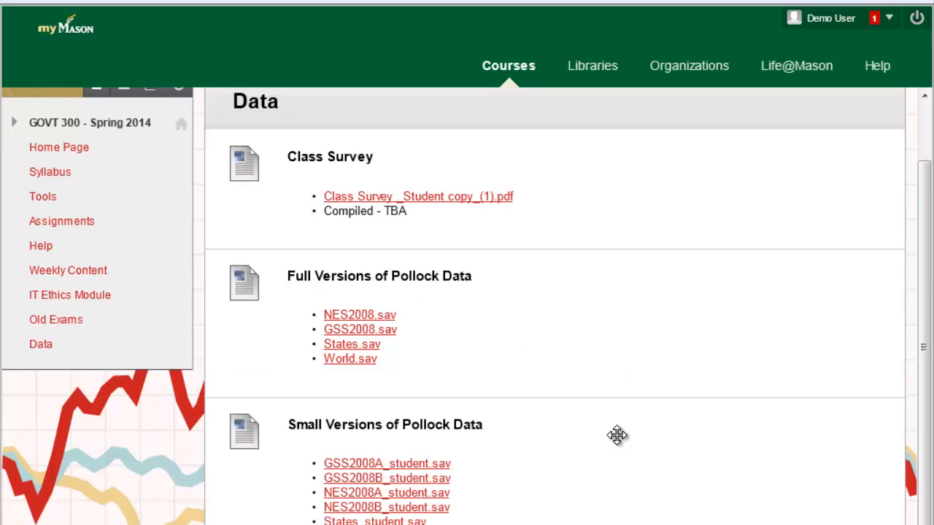
mouse_move(631, 398)
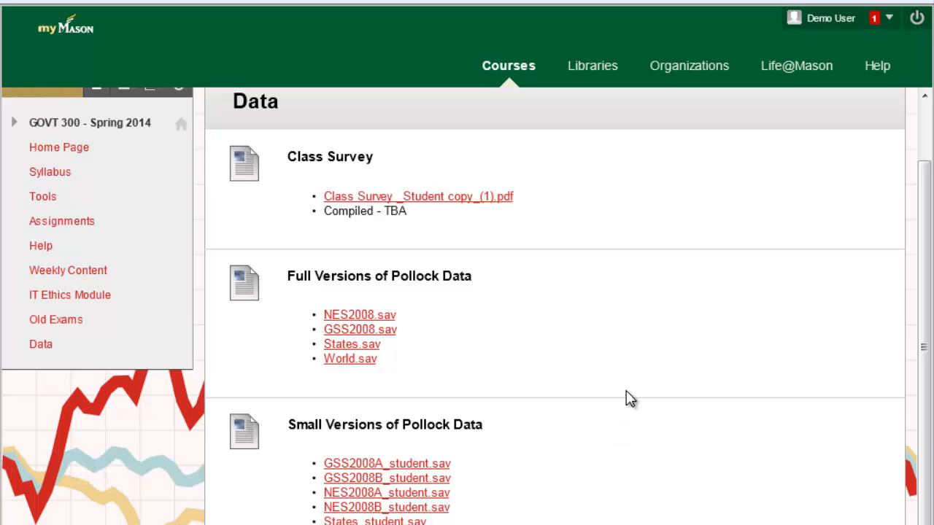
mouse_move(635, 418)
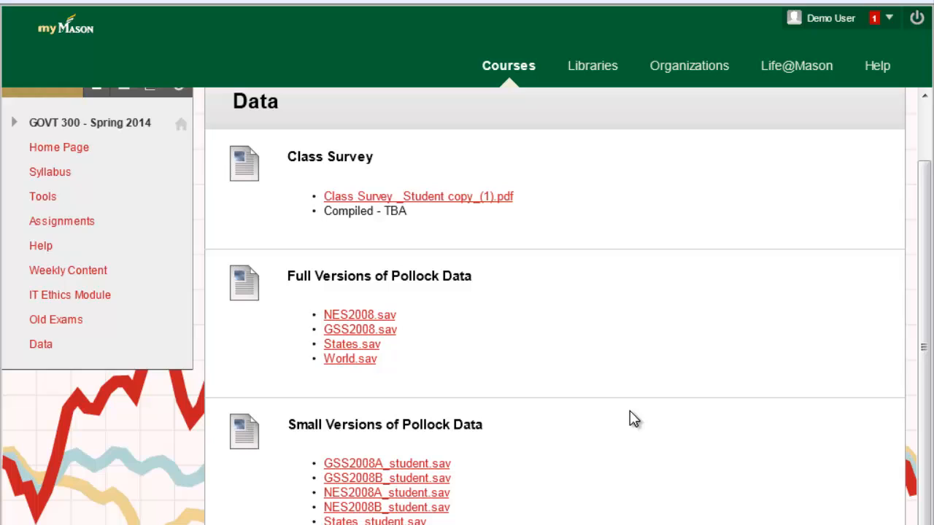
mouse_move(645, 429)
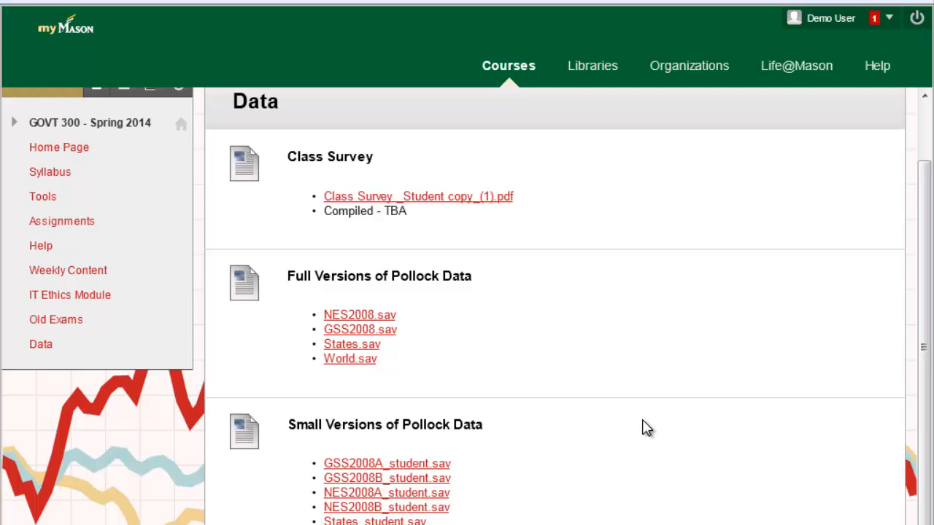
mouse_move(591, 343)
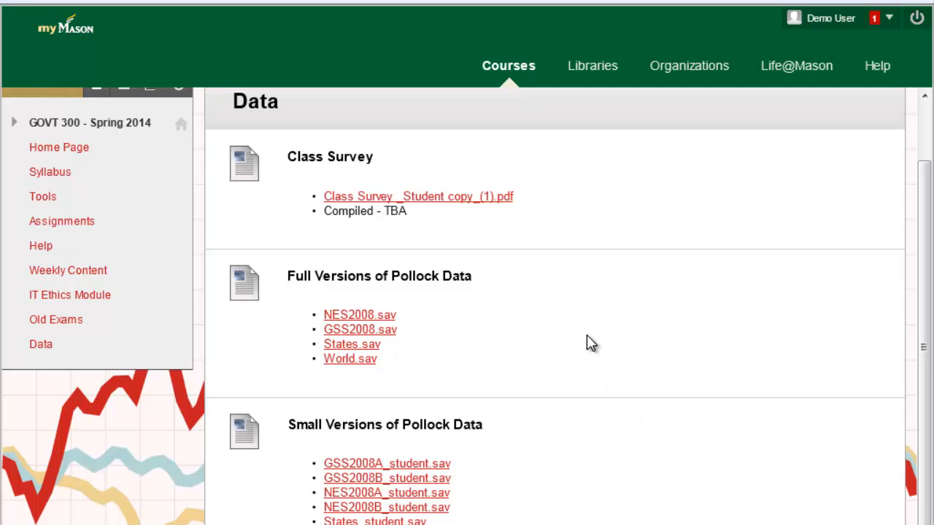
mouse_move(601, 349)
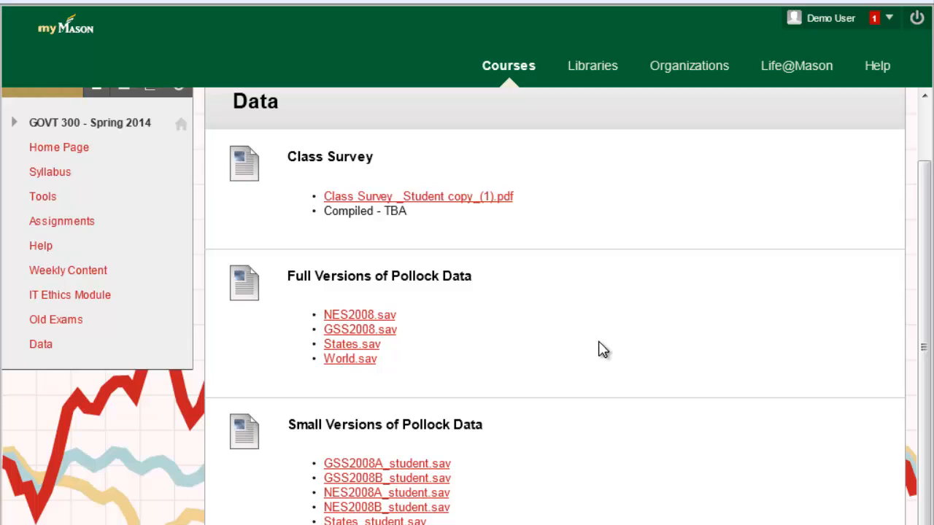
mouse_move(613, 445)
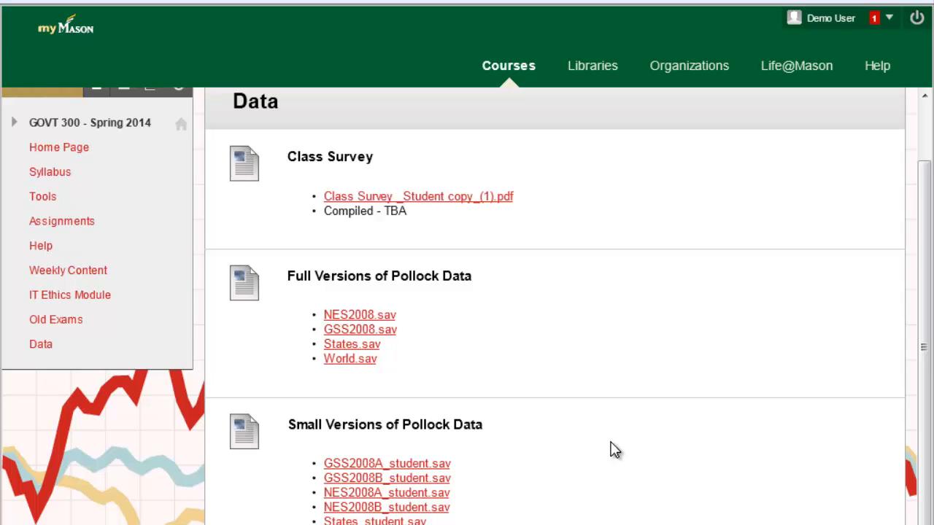
mouse_move(616, 469)
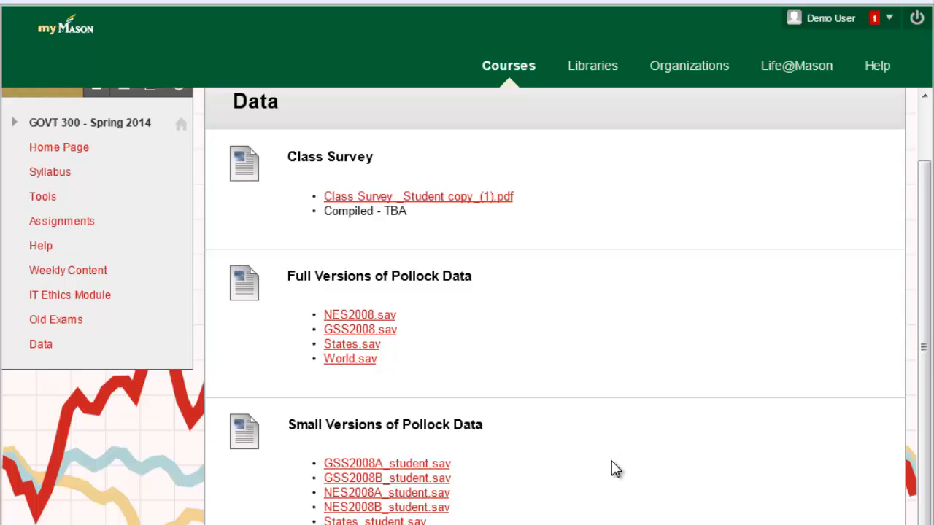
mouse_move(620, 470)
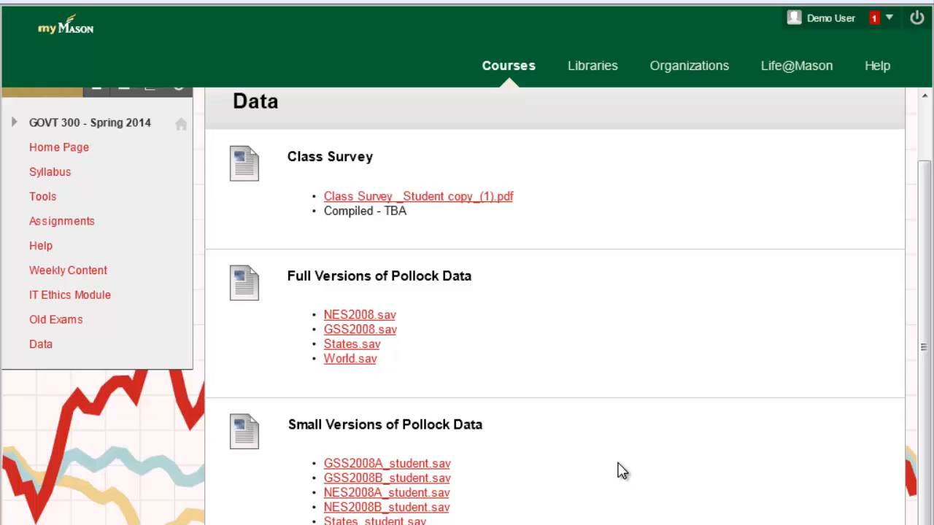
mouse_move(619, 470)
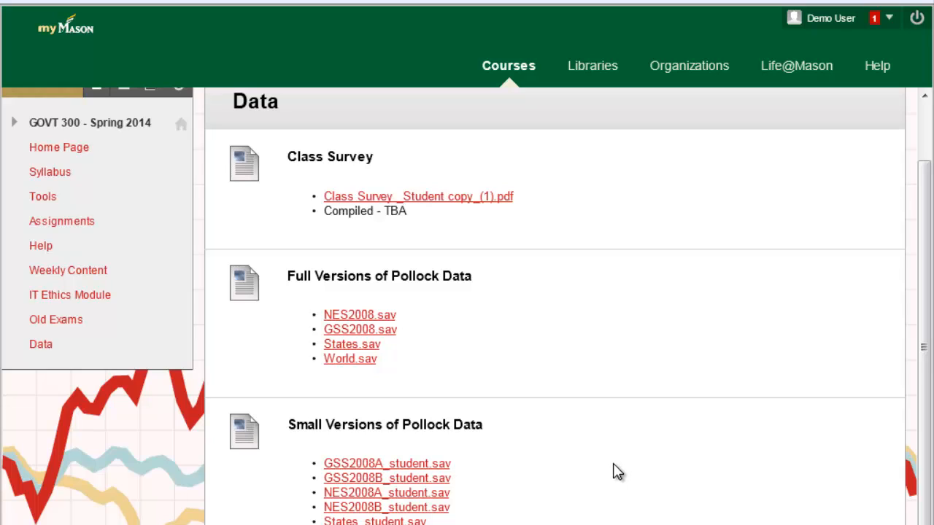
mouse_move(616, 470)
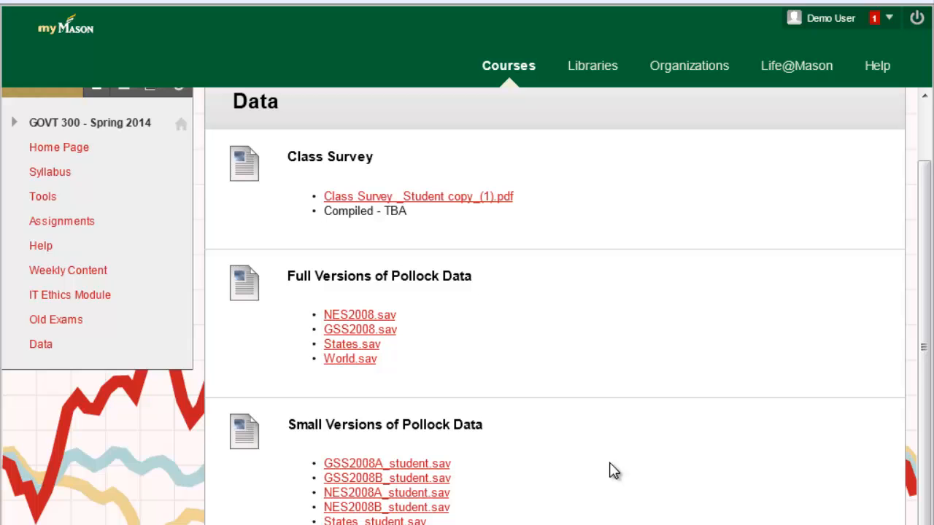
mouse_move(359, 315)
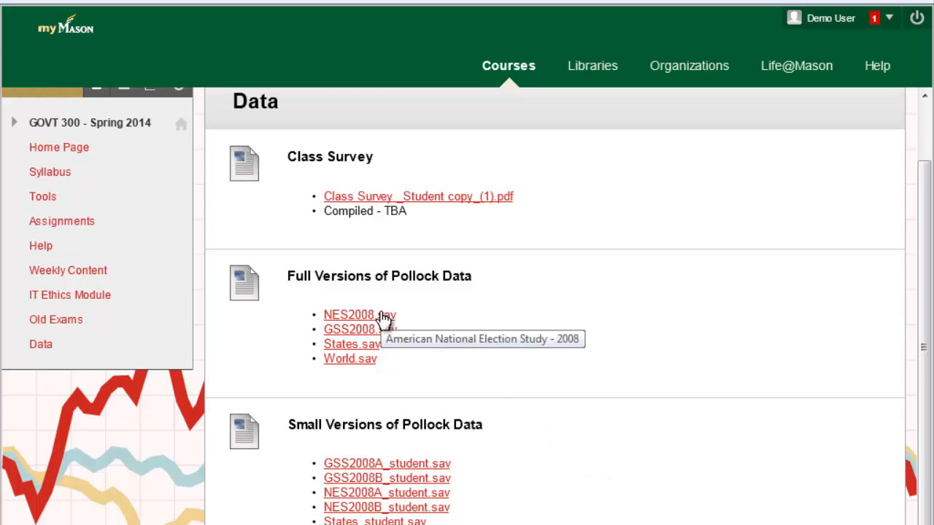
click(359, 315)
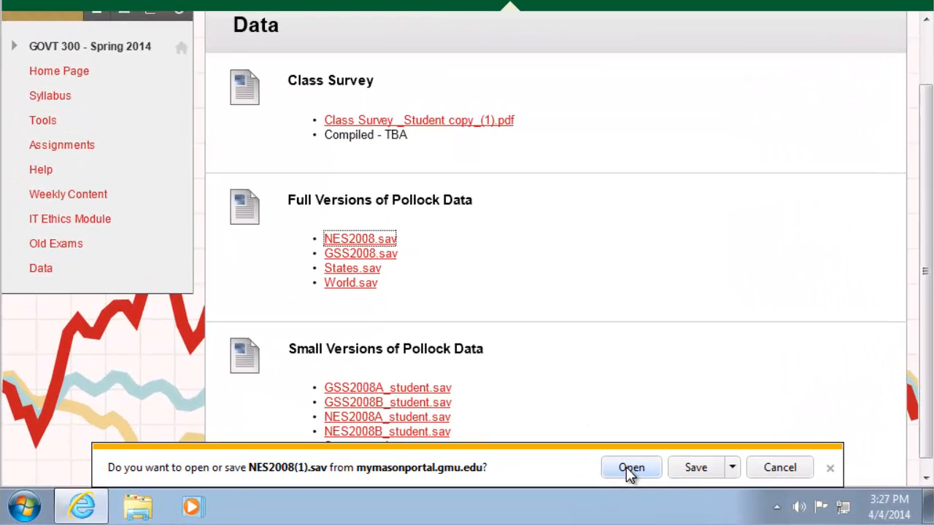
Open the downloaded NES2008.sav directly so it loads in the SPSS Data Editor
click(630, 467)
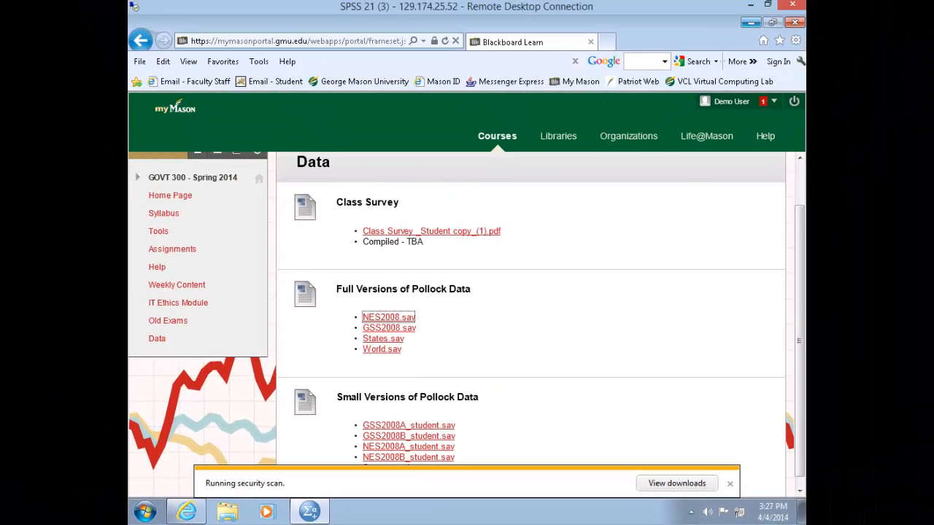
click(309, 510)
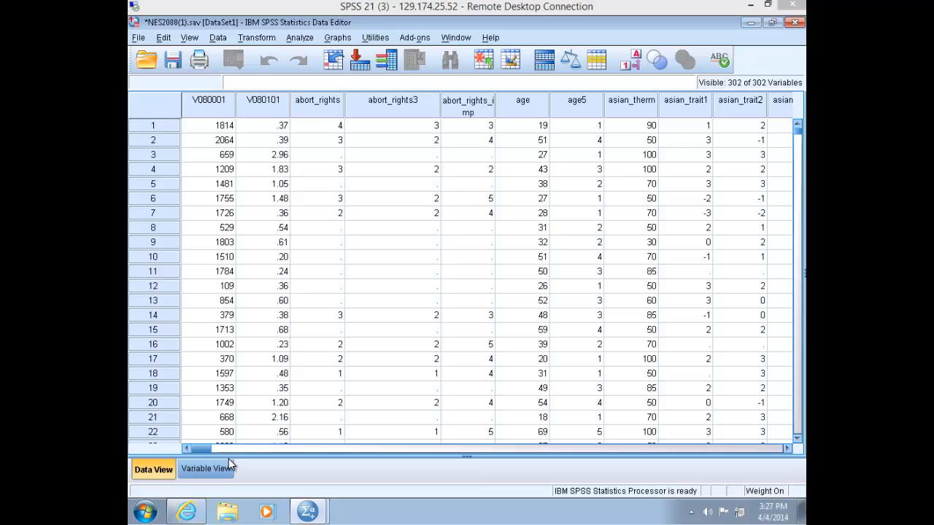
mouse_move(261, 394)
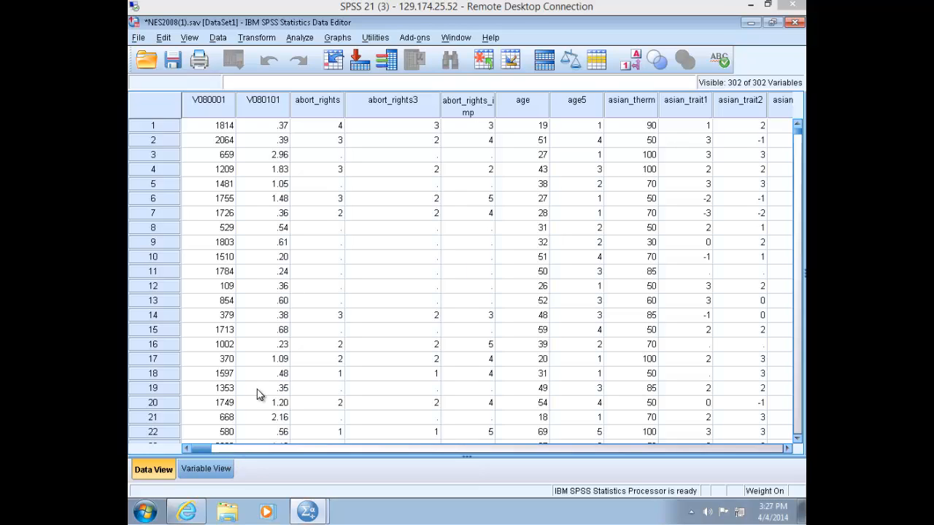
mouse_move(264, 395)
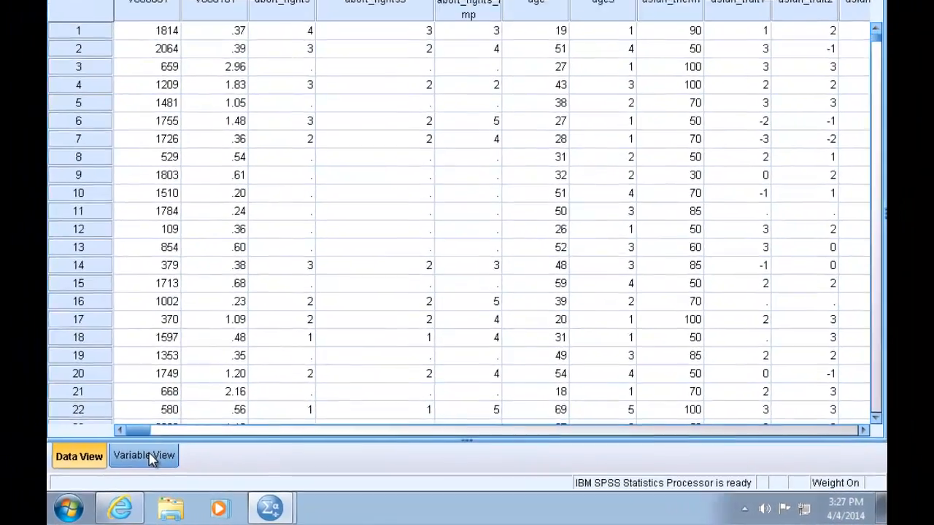
click(143, 455)
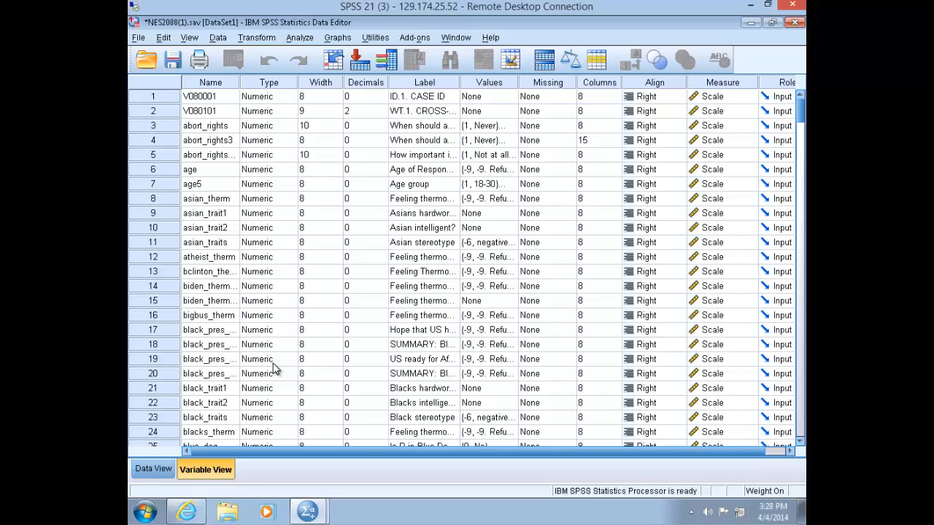
mouse_move(222, 255)
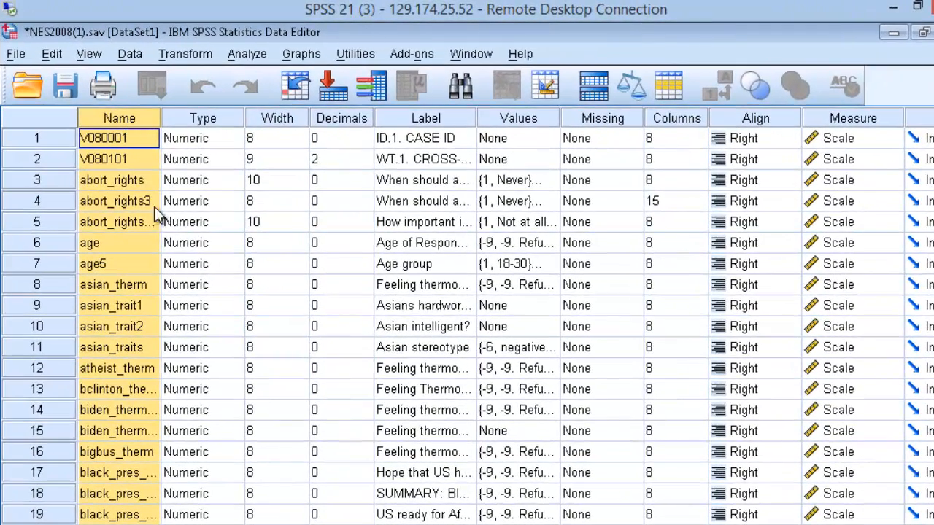
mouse_move(196, 312)
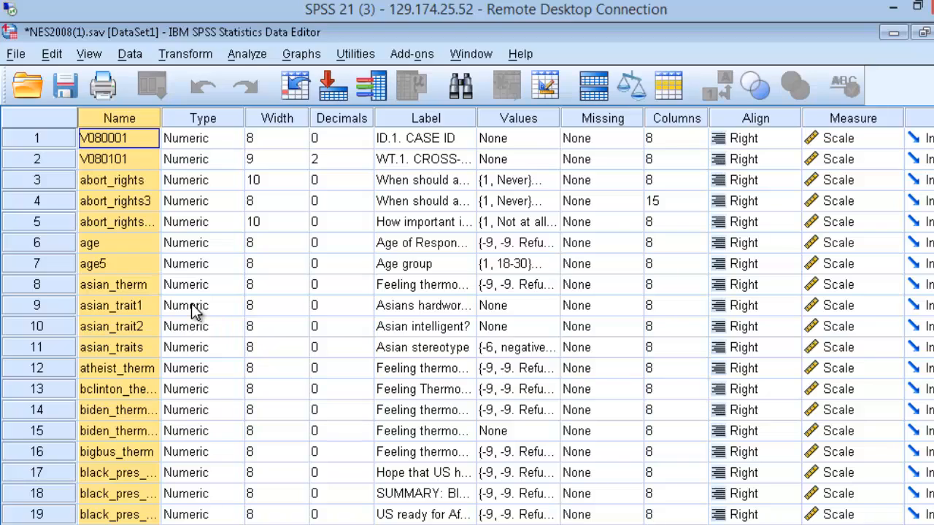
mouse_move(196, 312)
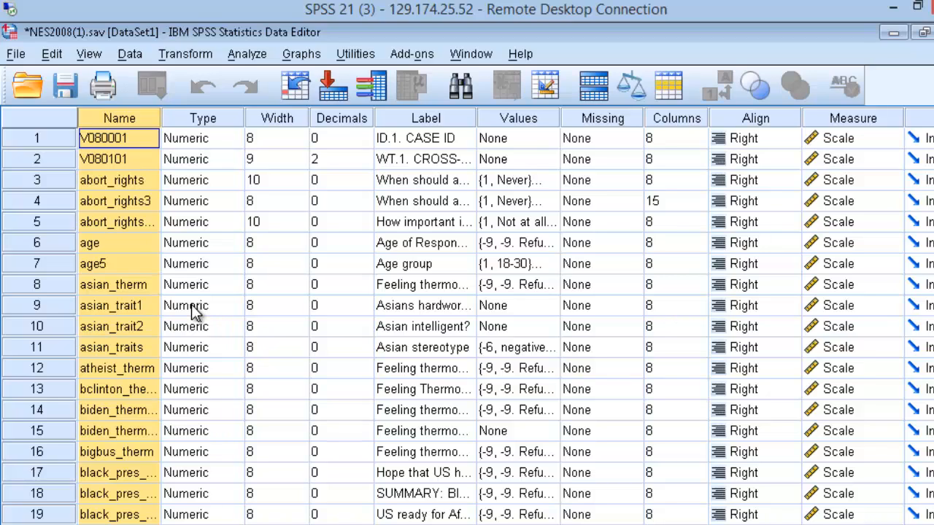
mouse_move(318, 178)
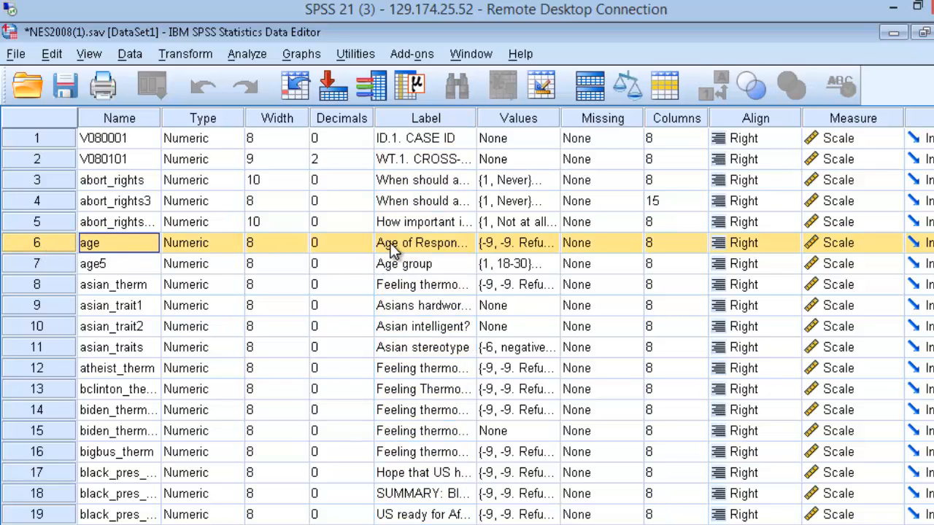
mouse_move(409, 248)
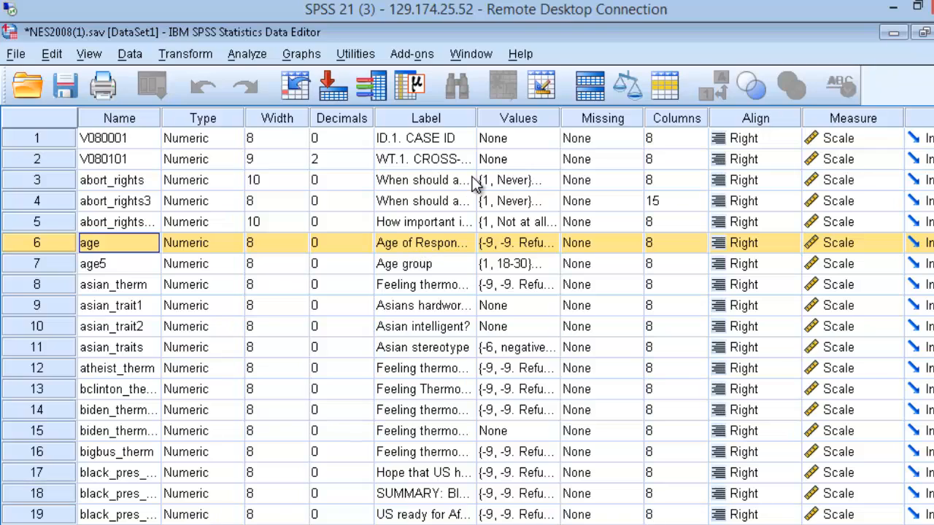
click(518, 117)
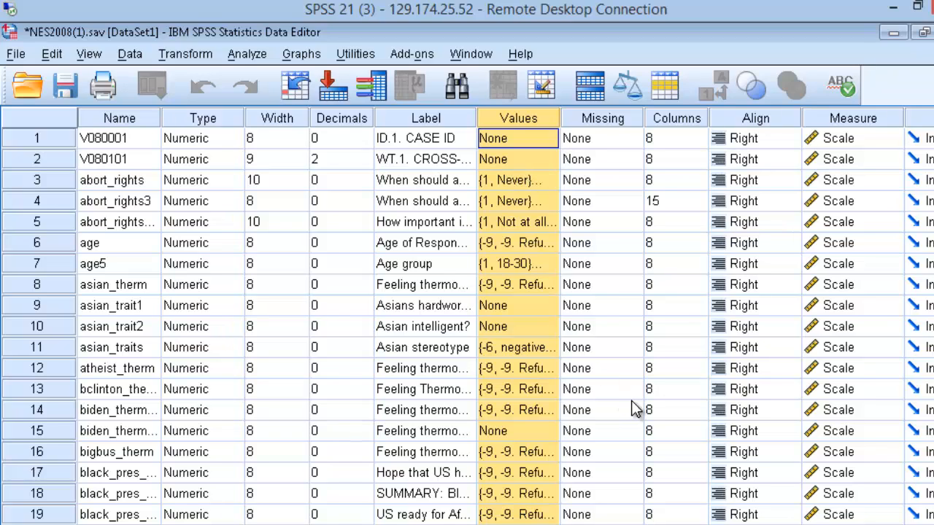
mouse_move(641, 422)
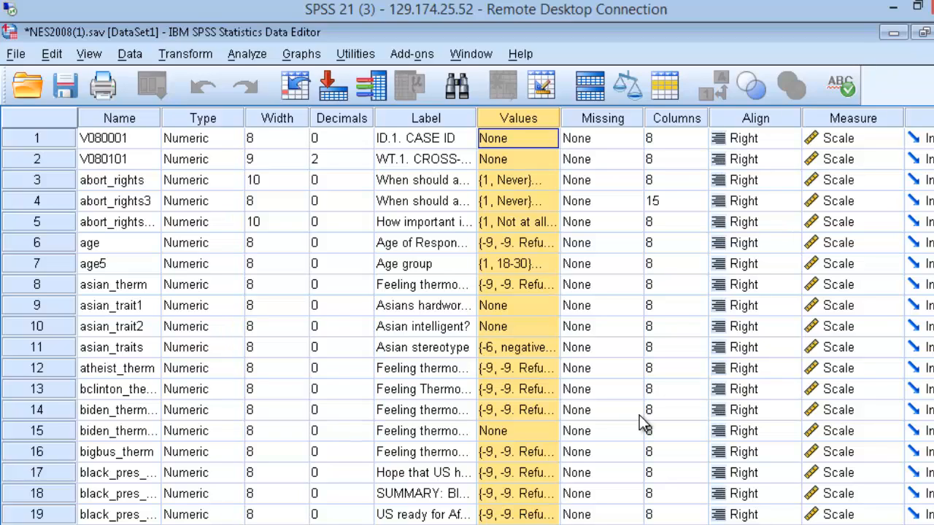
mouse_move(245, 426)
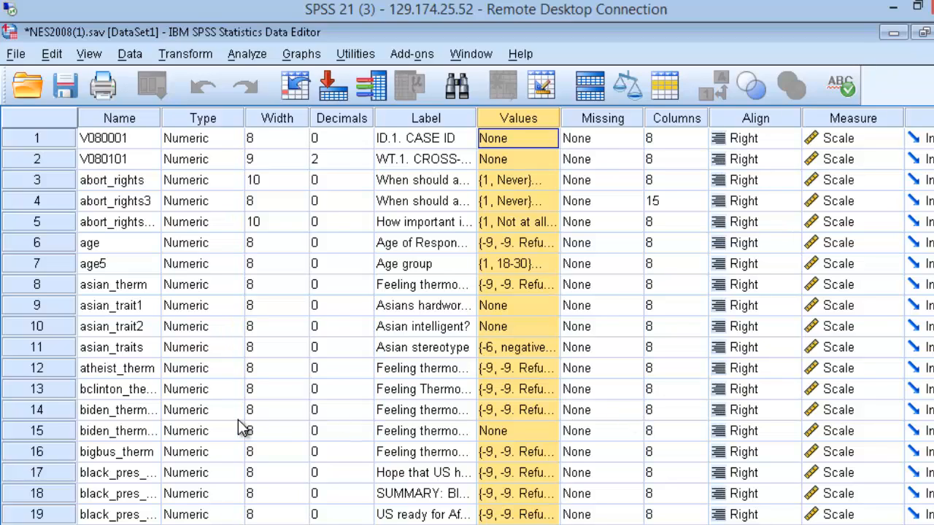
click(203, 452)
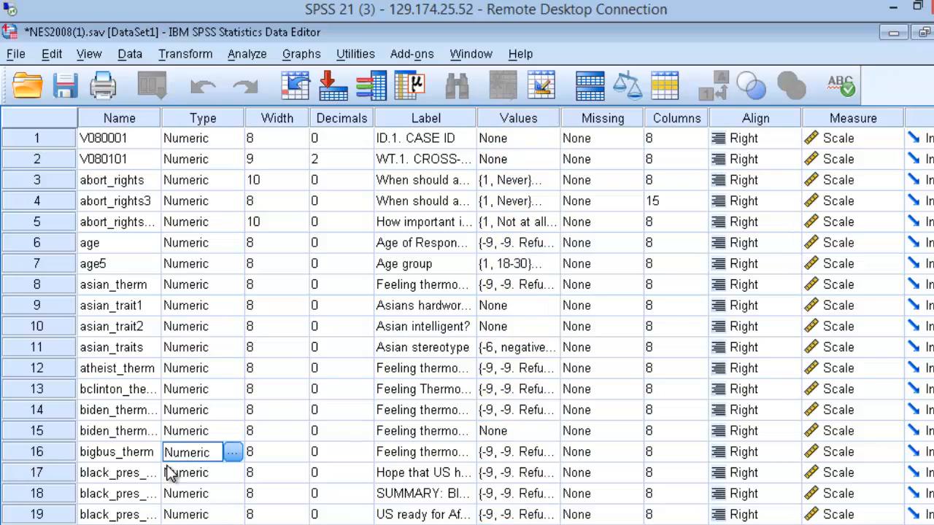
scroll(down, 3)
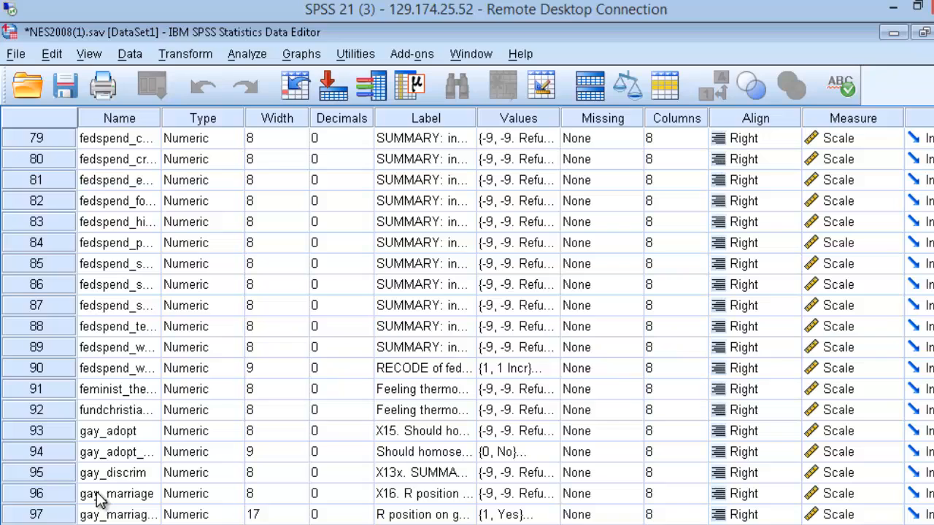
scroll(down, 3)
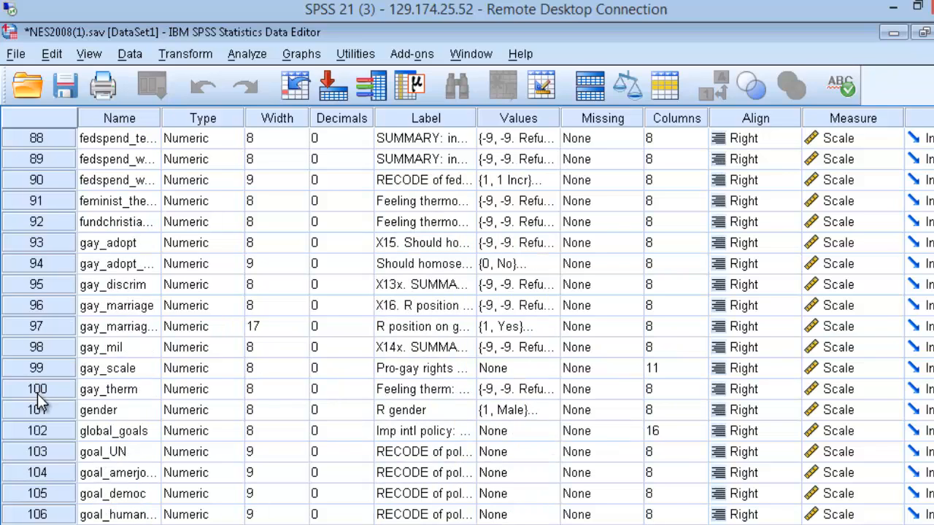
click(37, 408)
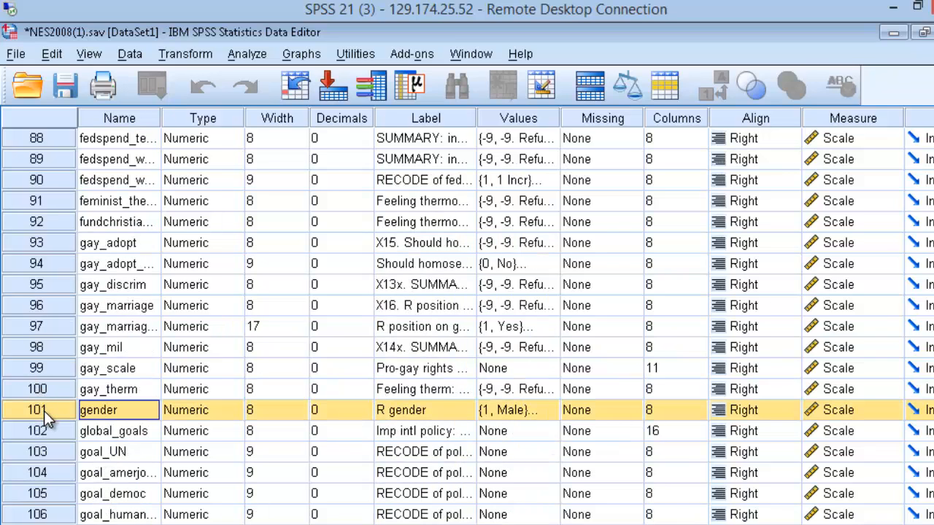
mouse_move(201, 426)
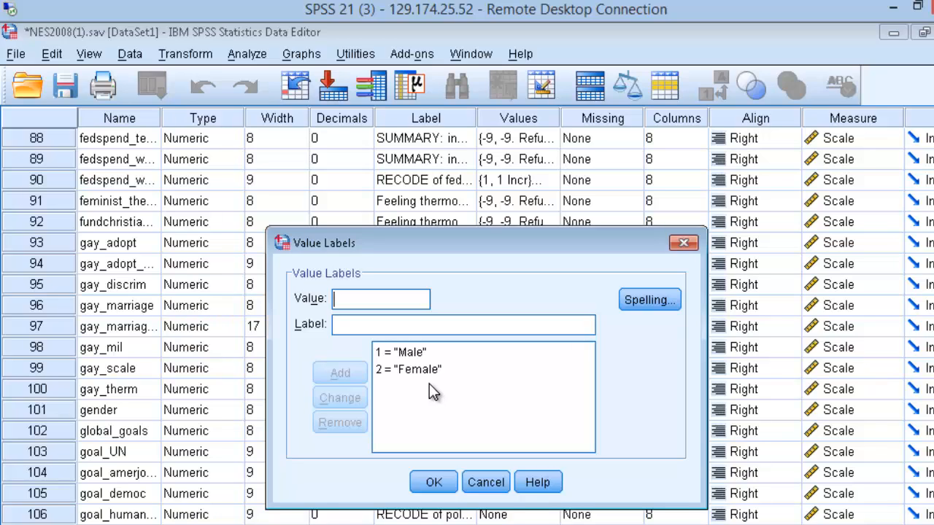
mouse_move(435, 391)
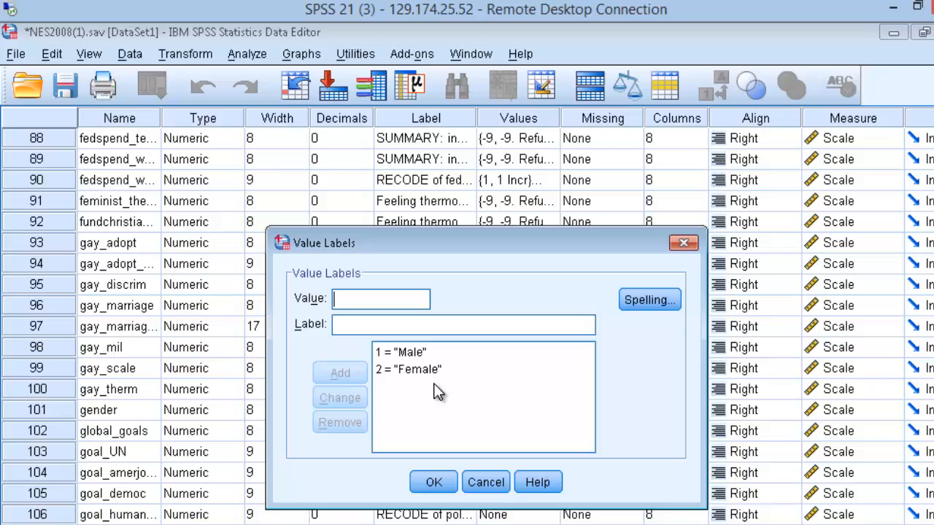
mouse_move(447, 394)
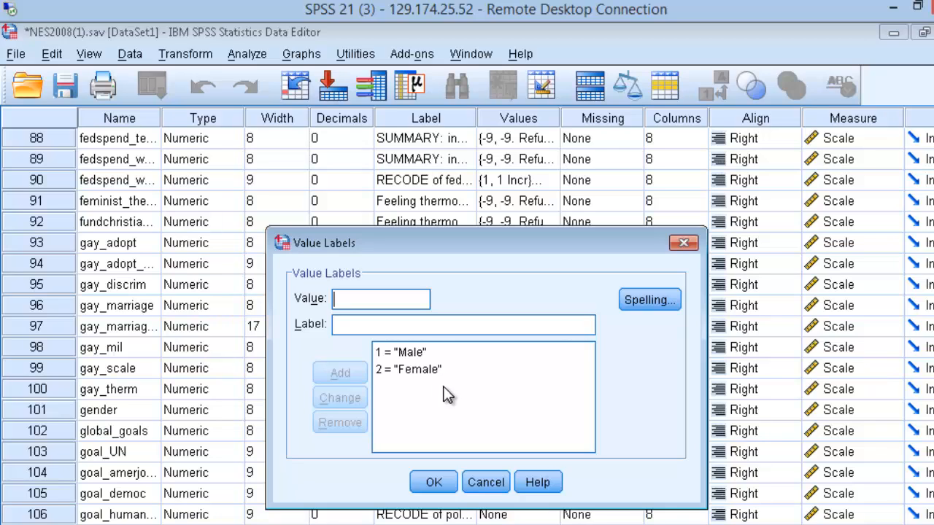
mouse_move(649, 285)
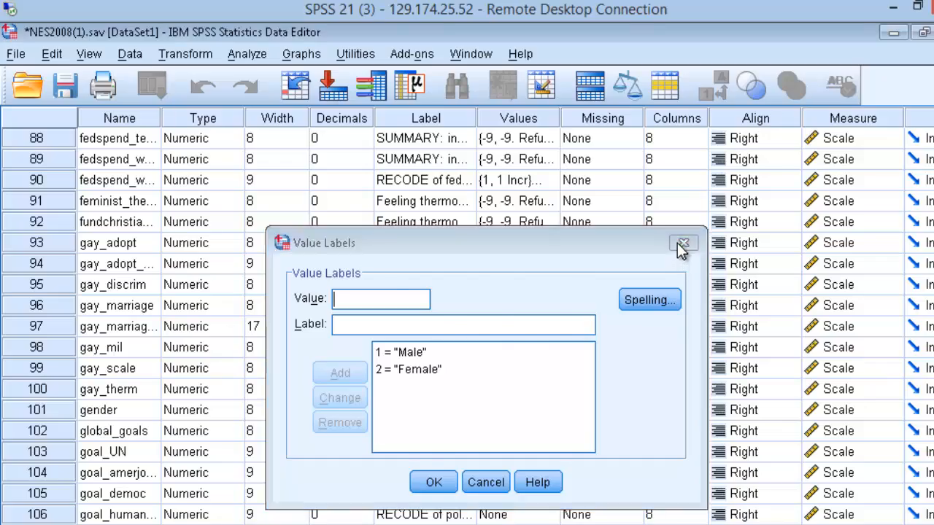
click(683, 242)
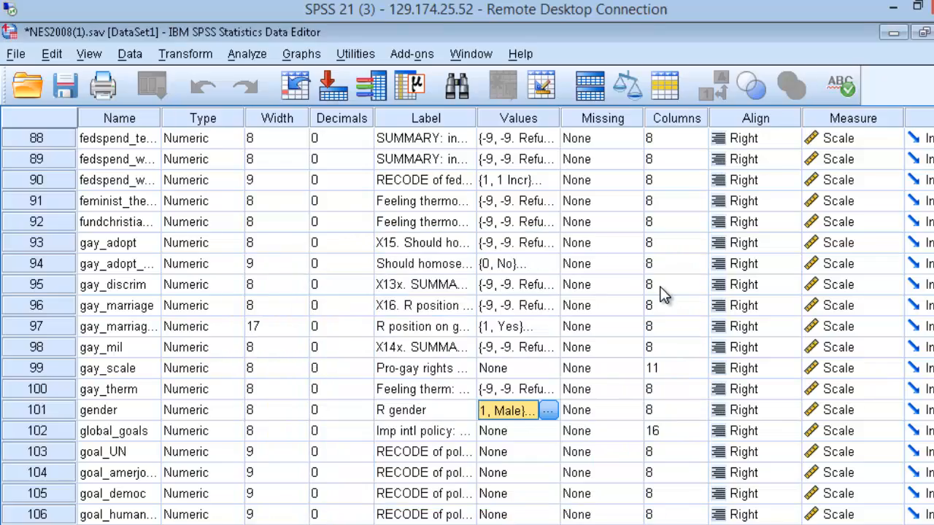
Show the File menu's New submenu over the NES2008 variable definitions
click(917, 8)
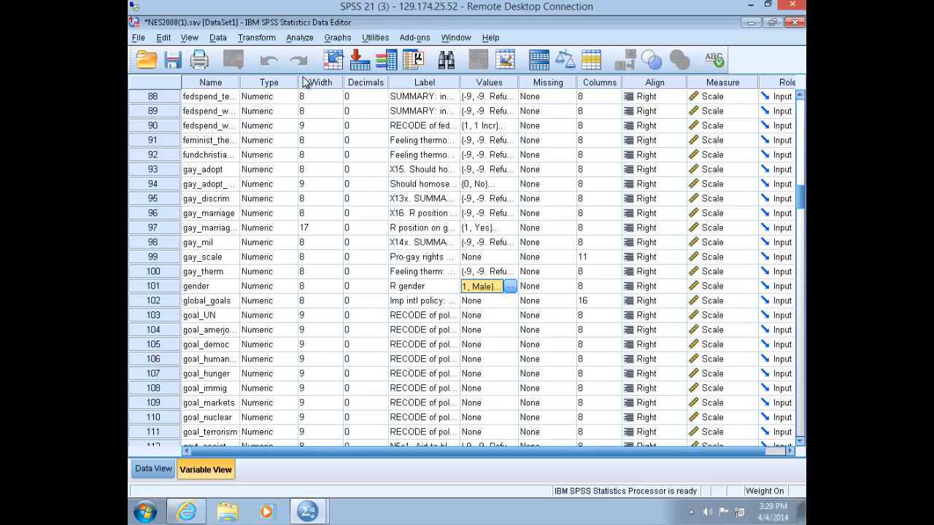
click(137, 38)
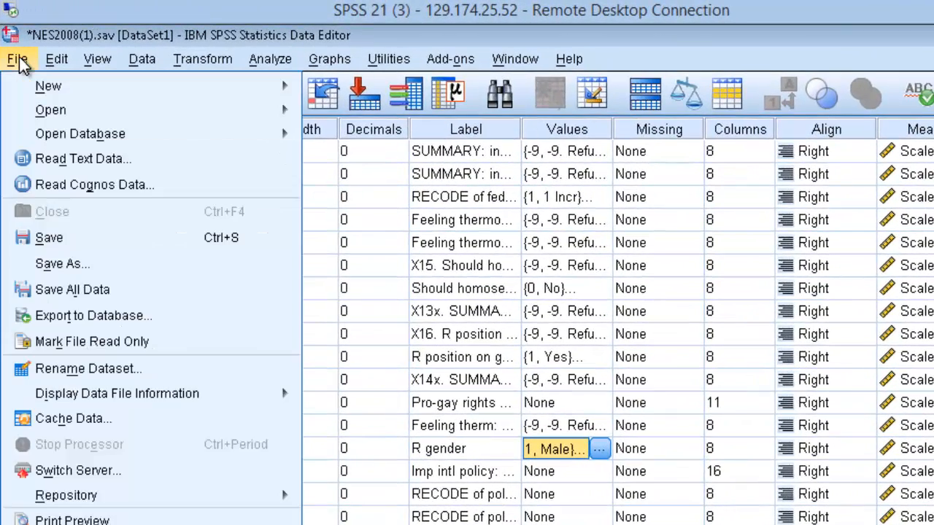
mouse_move(48, 85)
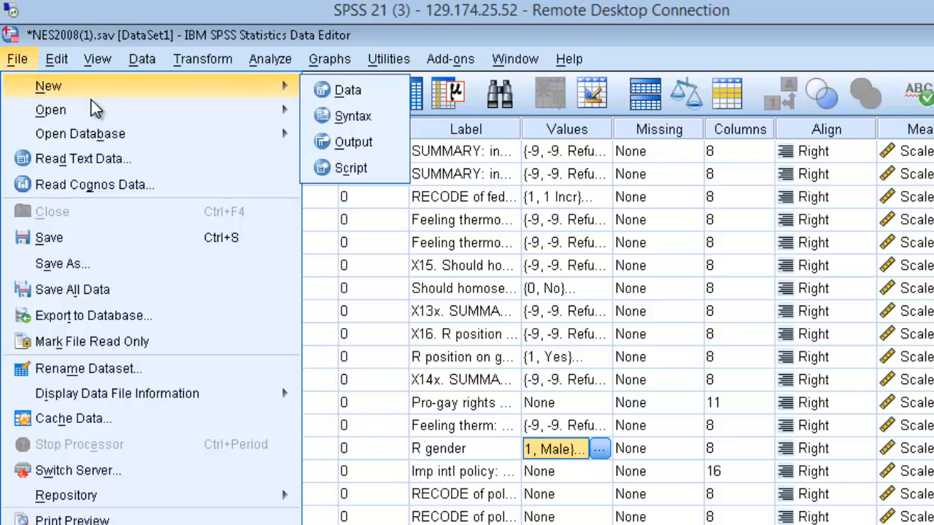
mouse_move(348, 91)
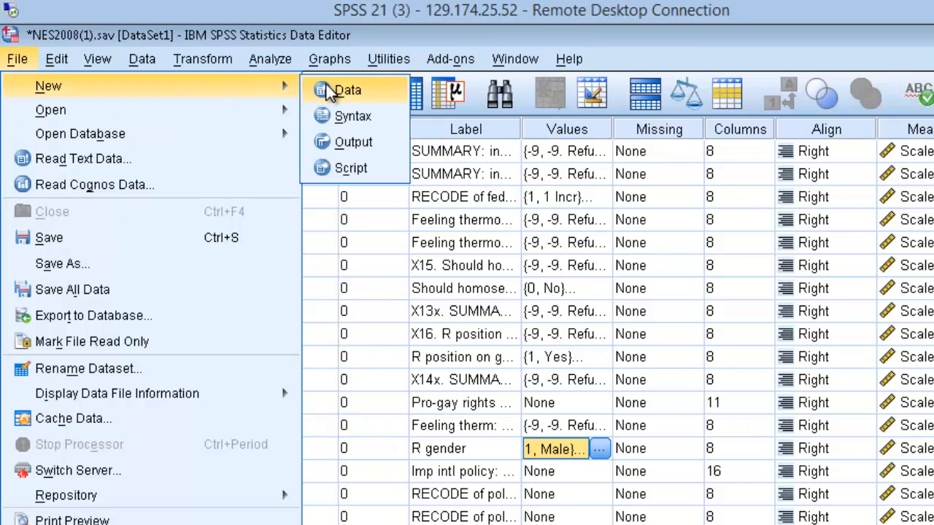
mouse_move(350, 95)
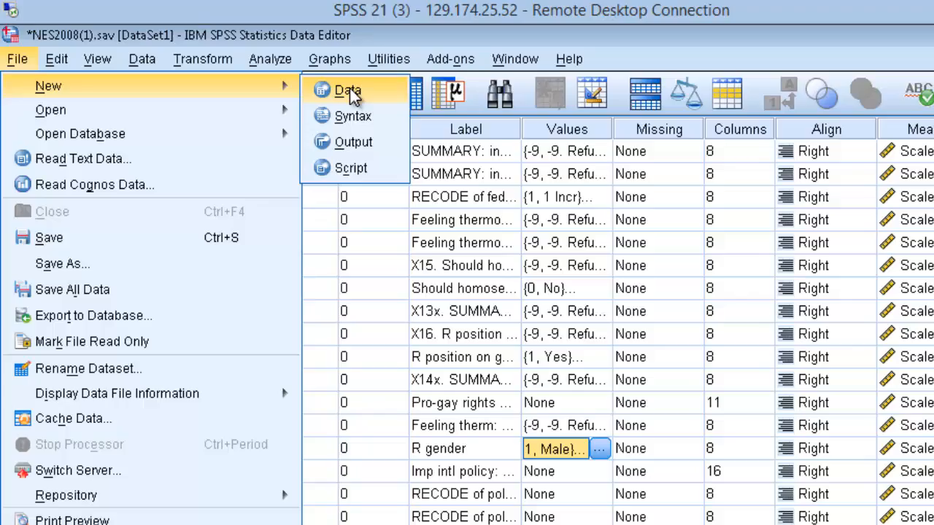
Create a new blank dataset (Untitled2) via File > New > Data
click(347, 90)
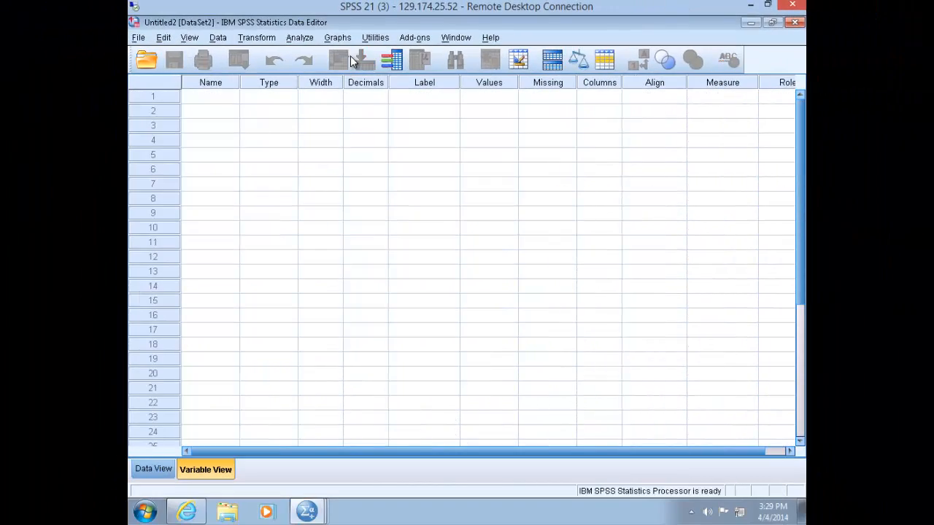
mouse_move(345, 99)
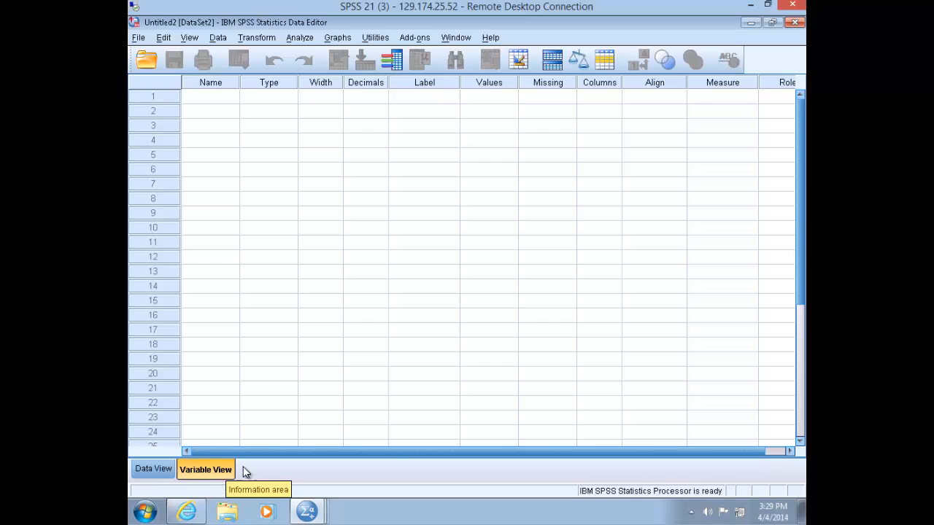
mouse_move(674, 418)
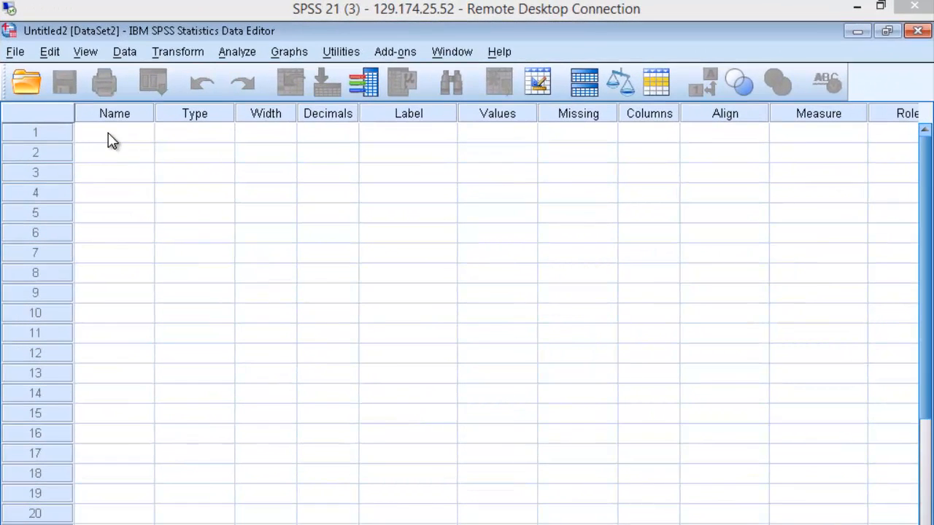
Name the first variable of Untitled2 'partyID' in Variable View
click(114, 132)
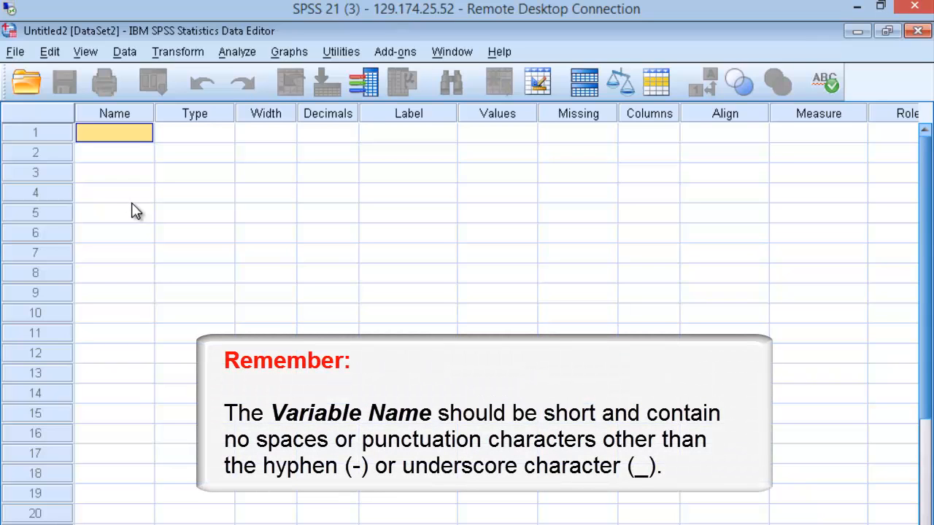
text(p)
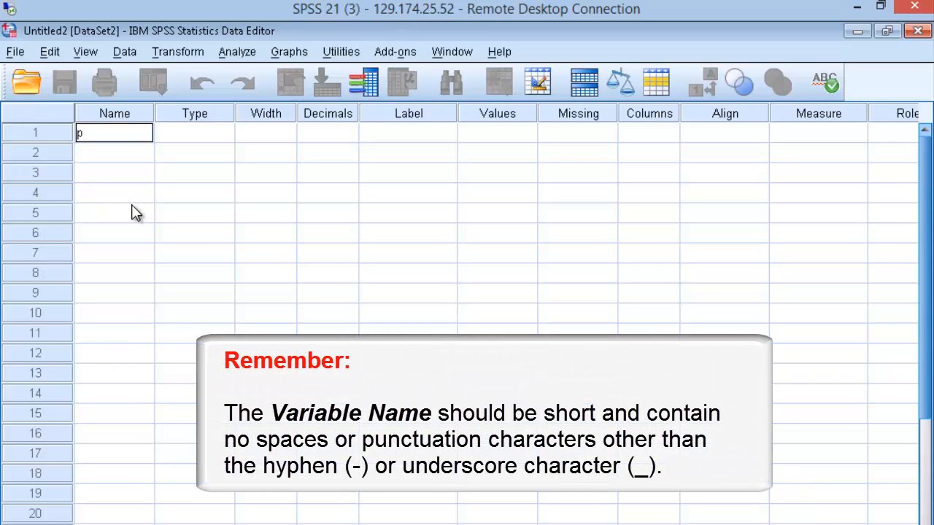
text(arty)
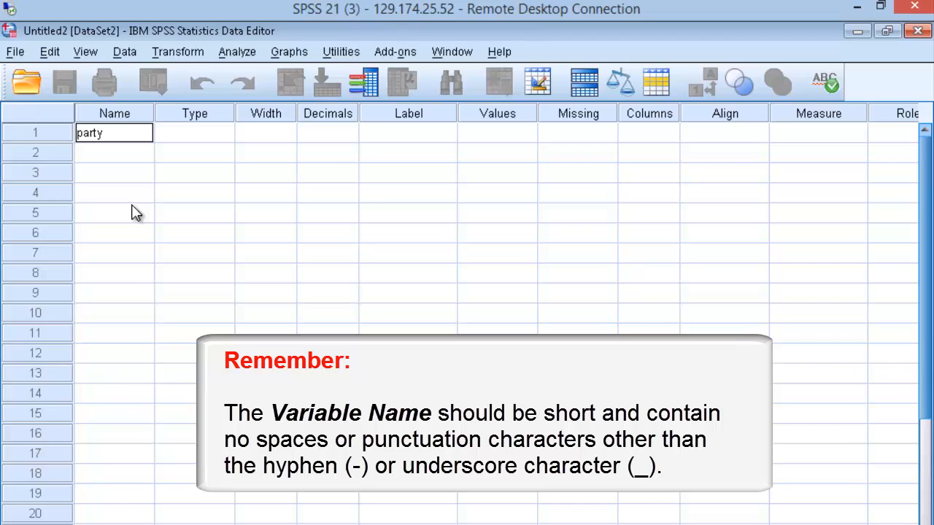
text(ID)
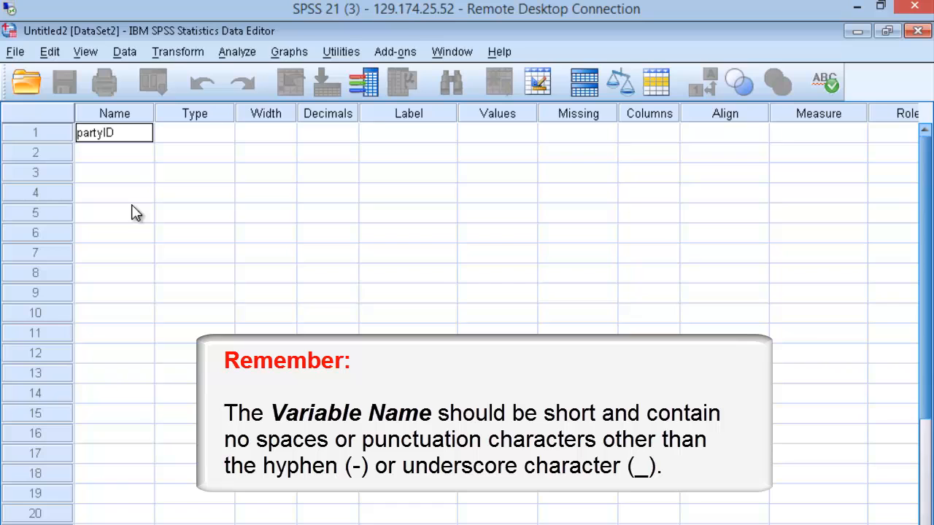
mouse_move(151, 219)
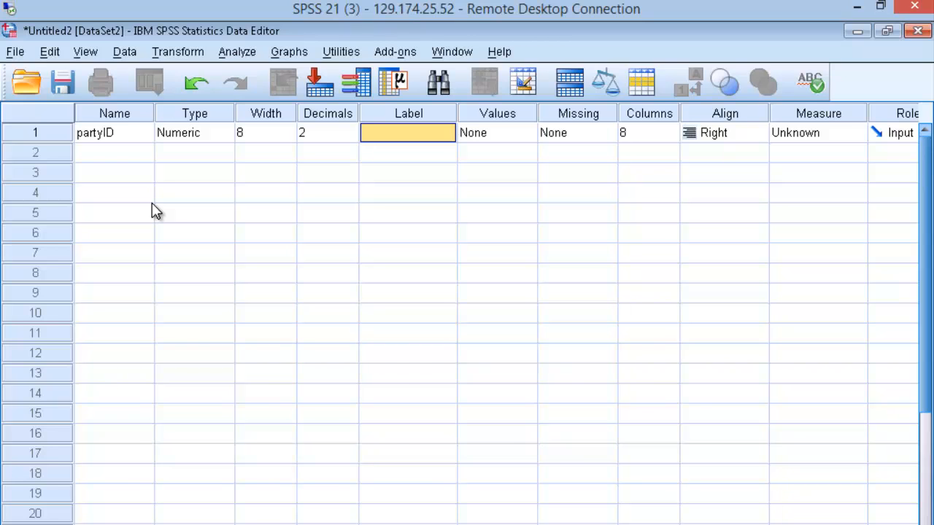
Enter 'Rs political identification' as the Label for partyID and commit it
text(Rs)
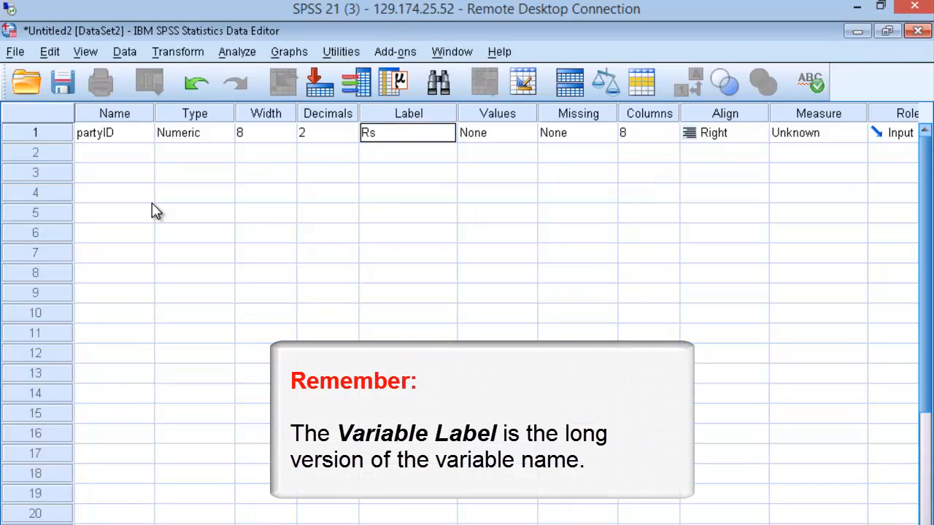
text(politica)
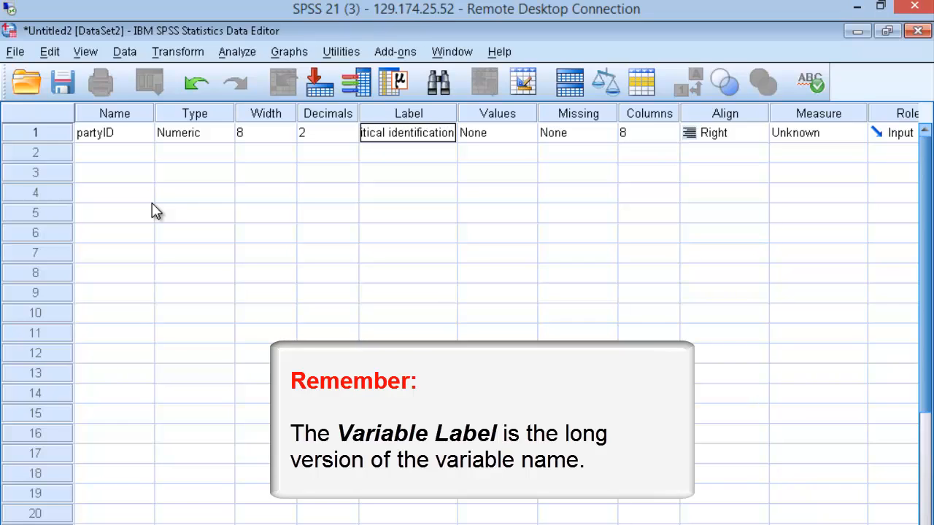
click(496, 131)
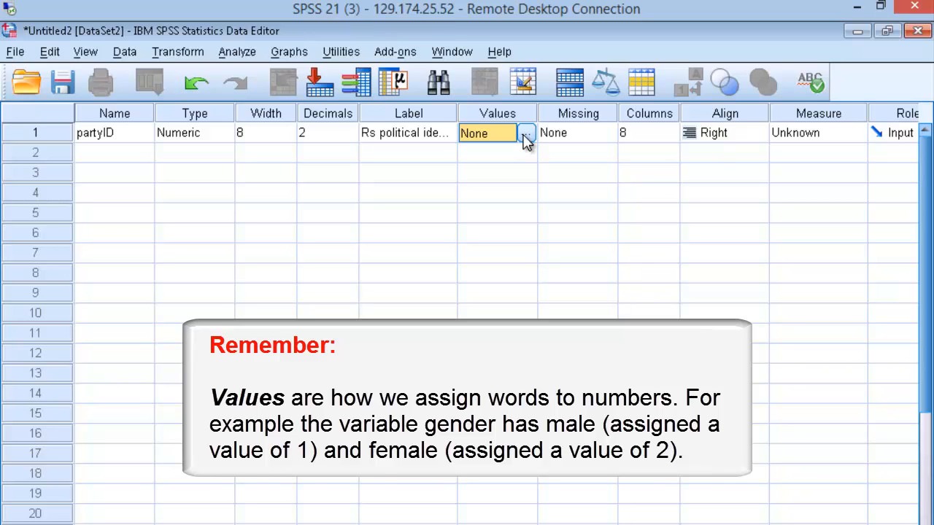
In partyID's Value Labels, add 1 = Democrat and 2 = Independent
click(525, 132)
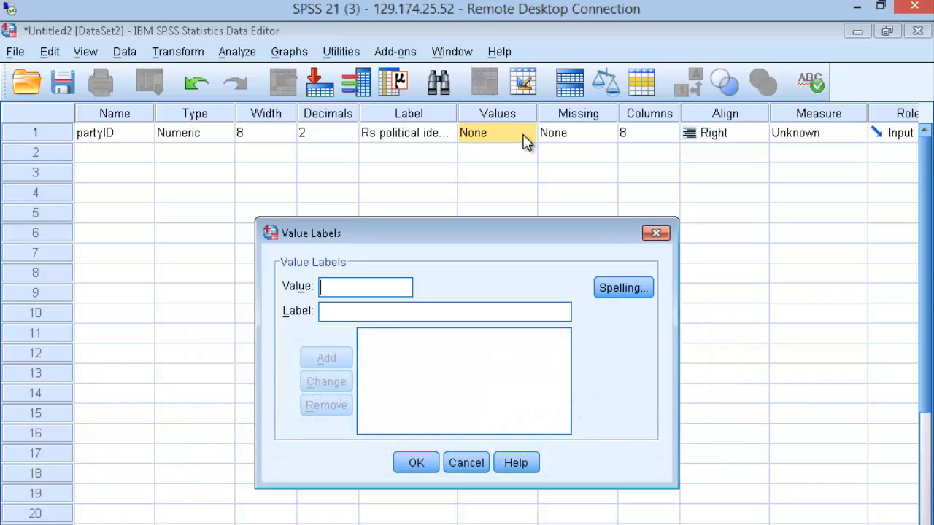
mouse_move(508, 213)
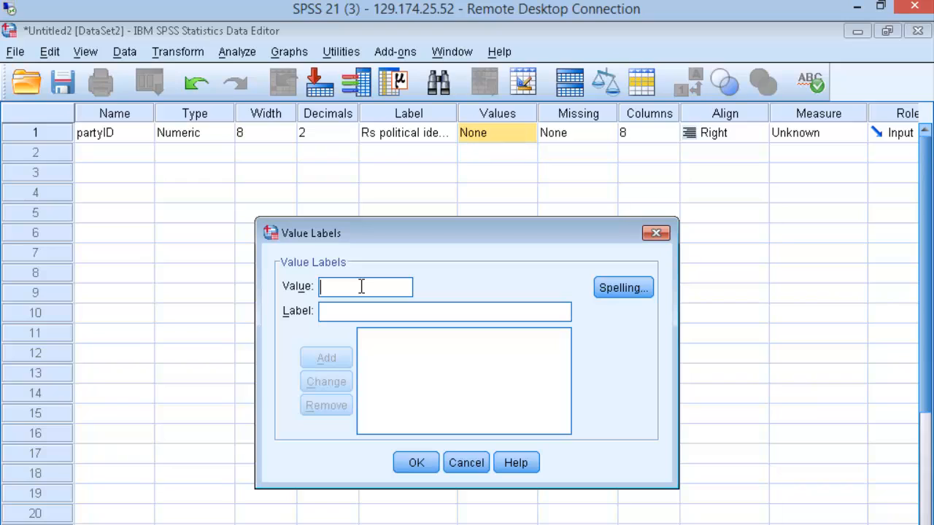
text(1)
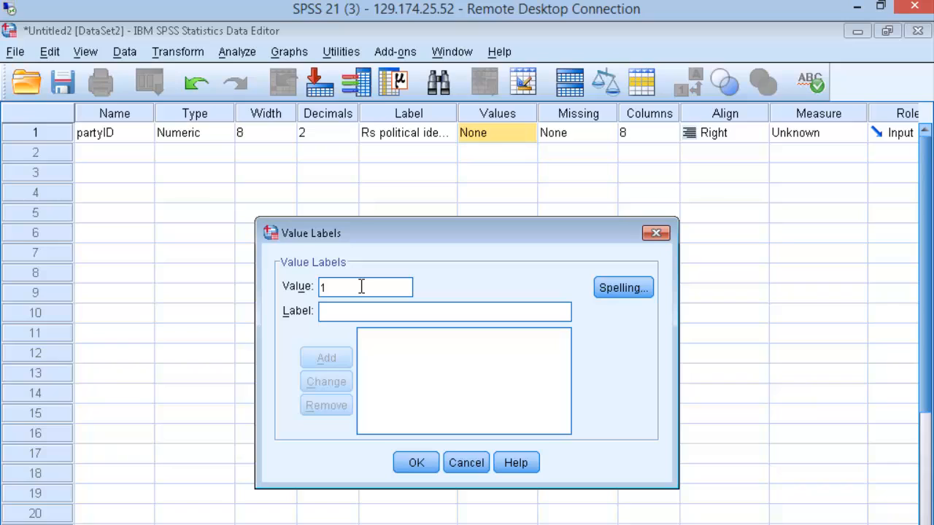
text(Democ)
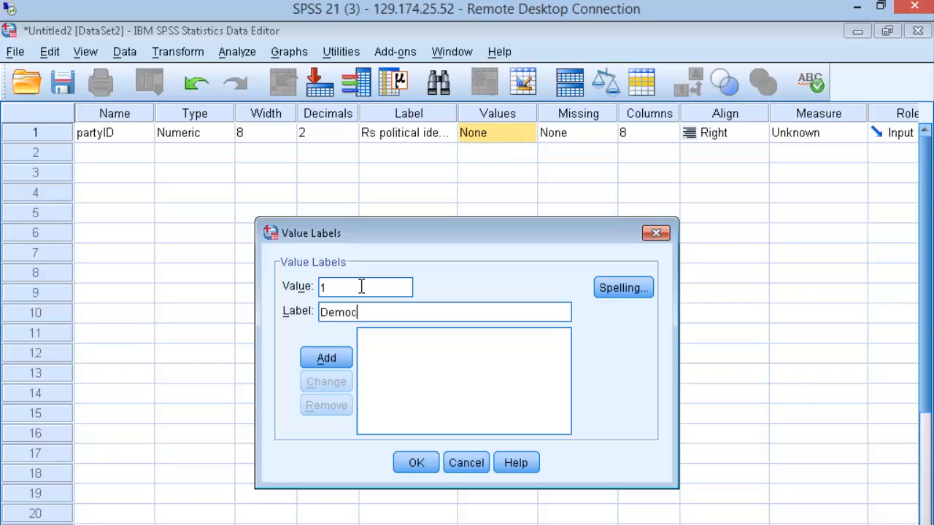
text(rat)
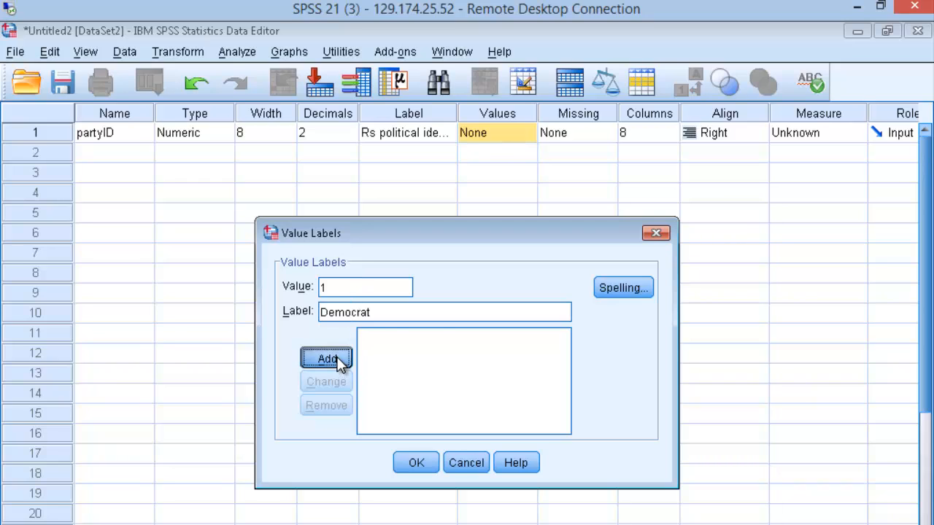
click(326, 359)
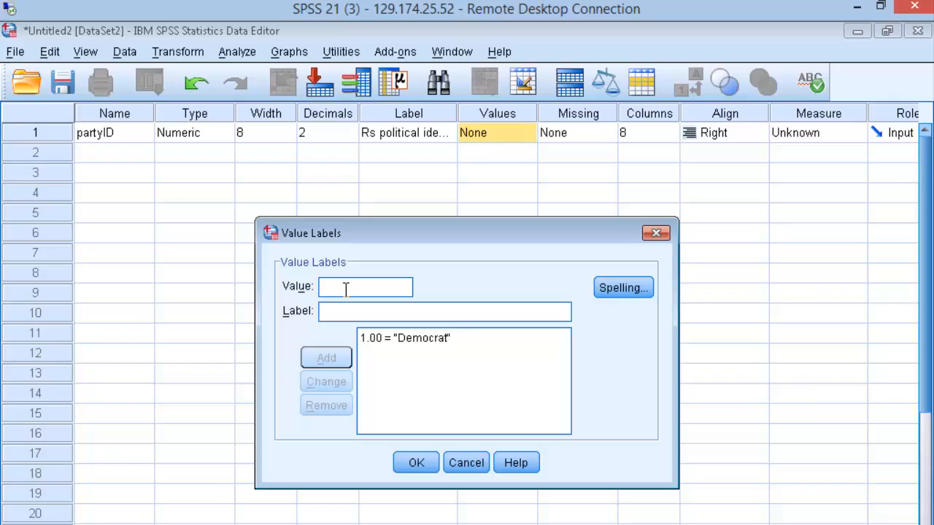
text(2)
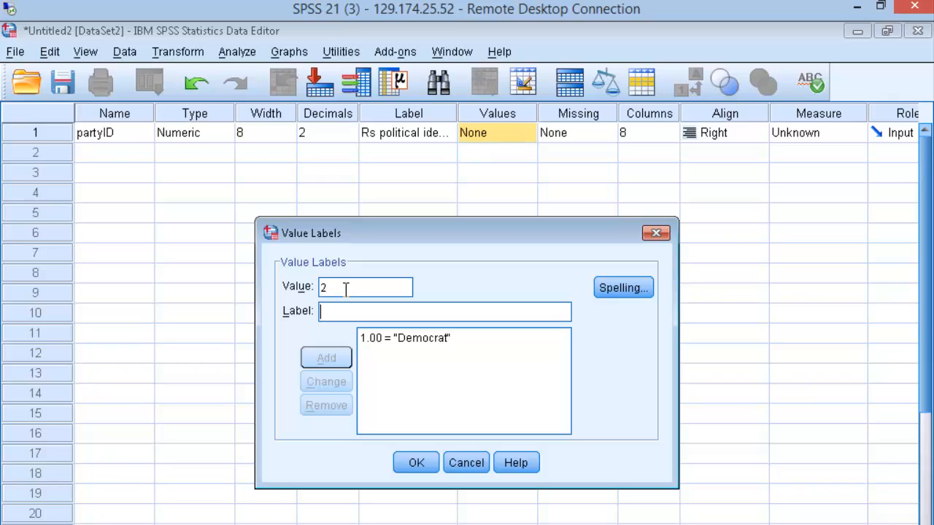
text(Inde)
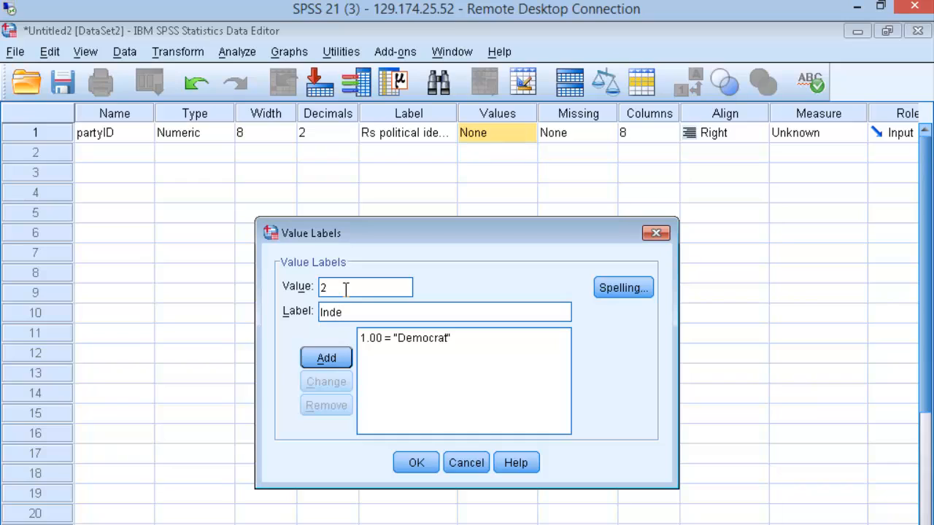
text(pendent)
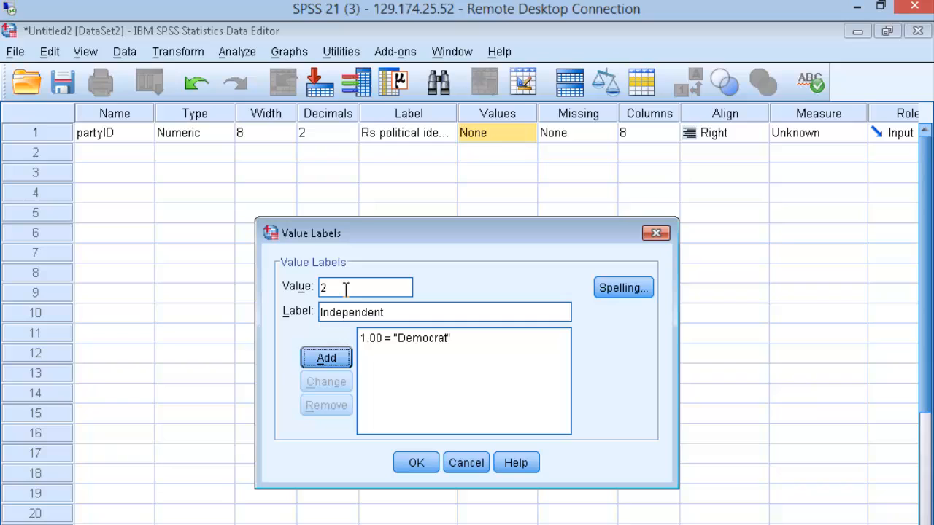
click(327, 358)
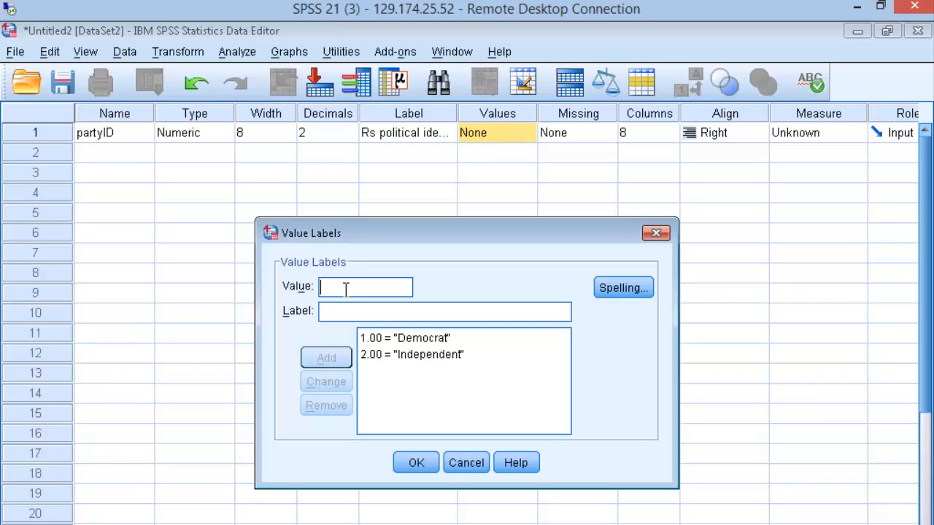
Add 3 = Republican and confirm the value labels with OK
text(3)
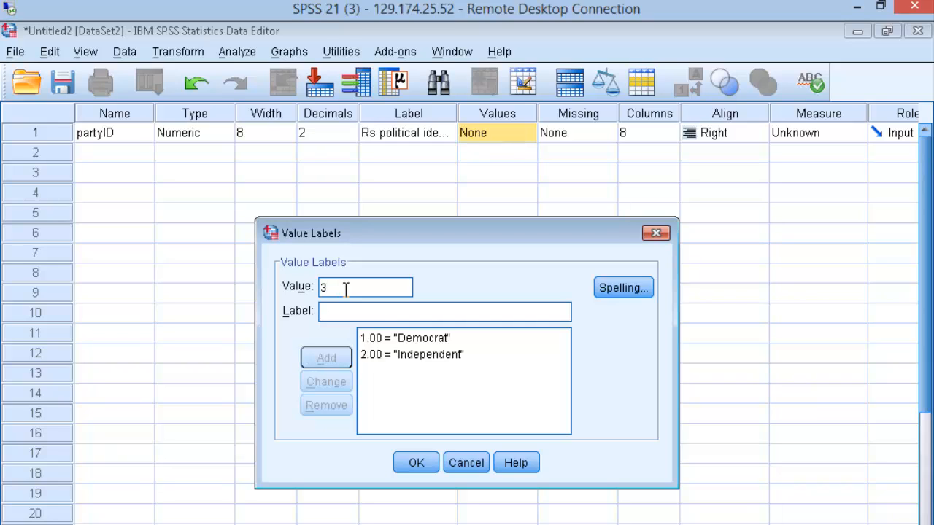
text(Repu)
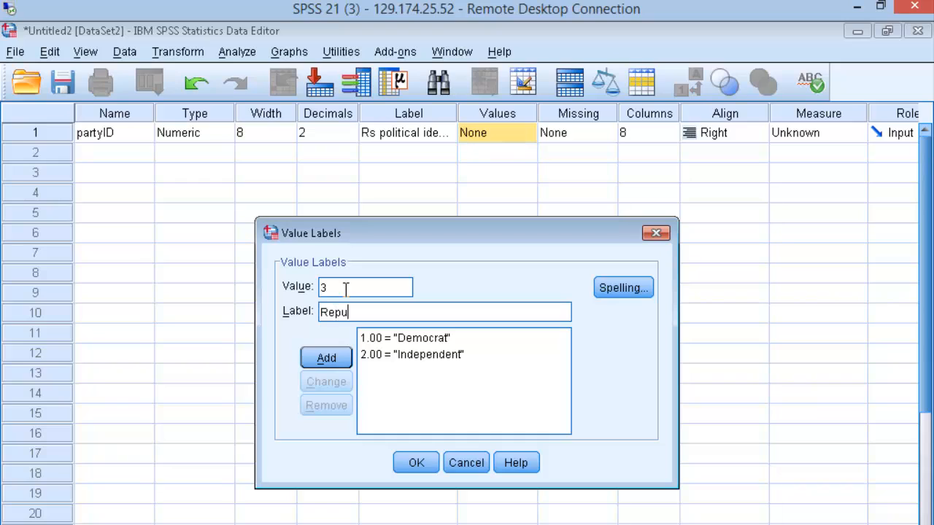
text(b)
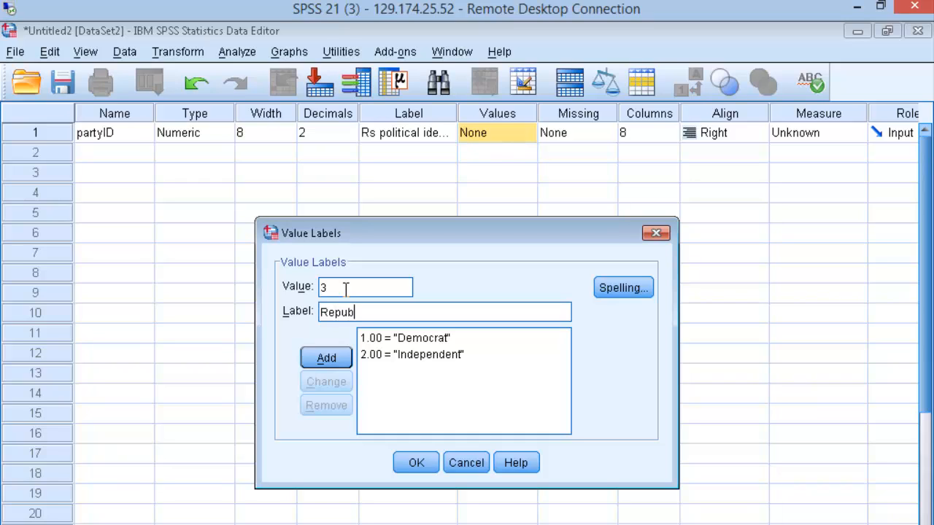
text(lican)
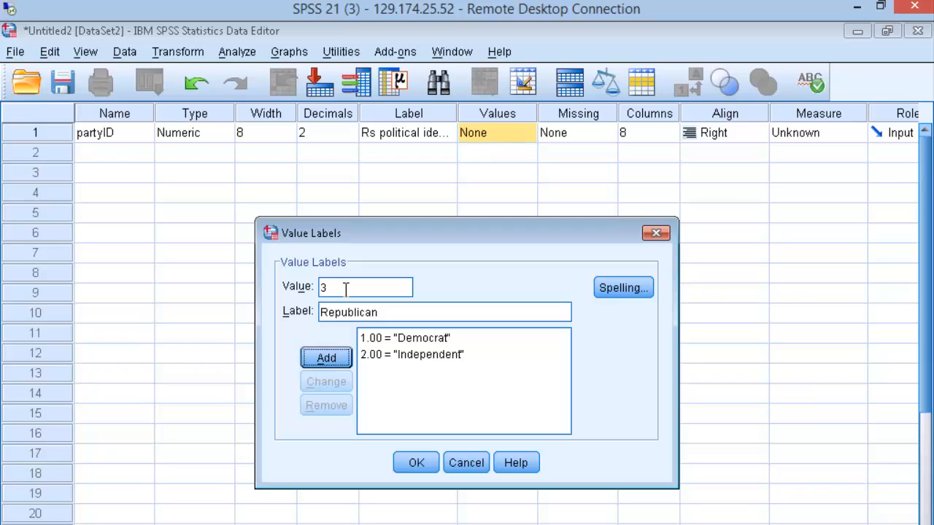
click(327, 357)
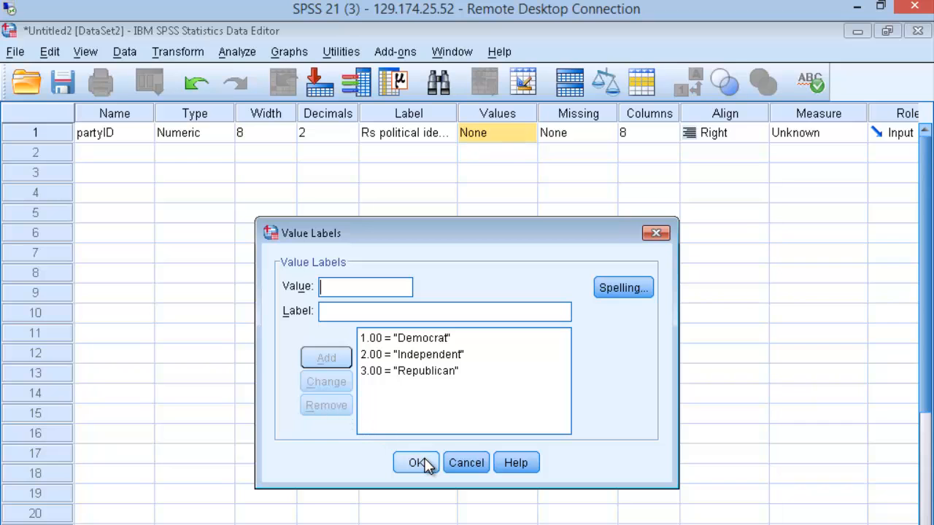
click(416, 462)
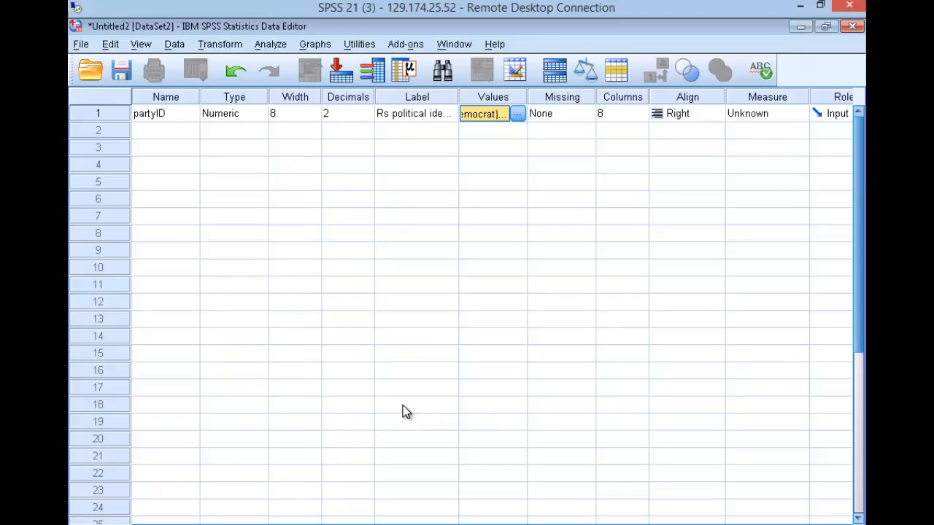
Switch to Data View showing the empty partyID column
click(154, 468)
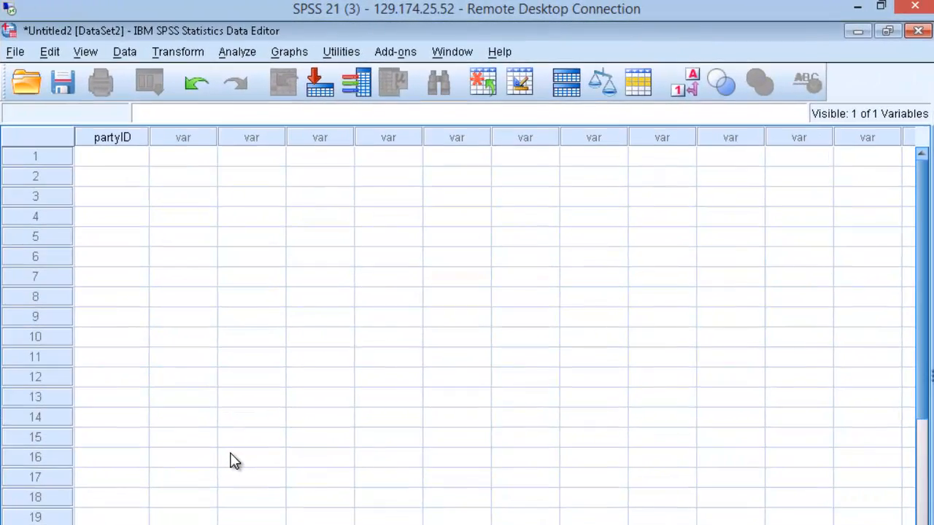
click(111, 137)
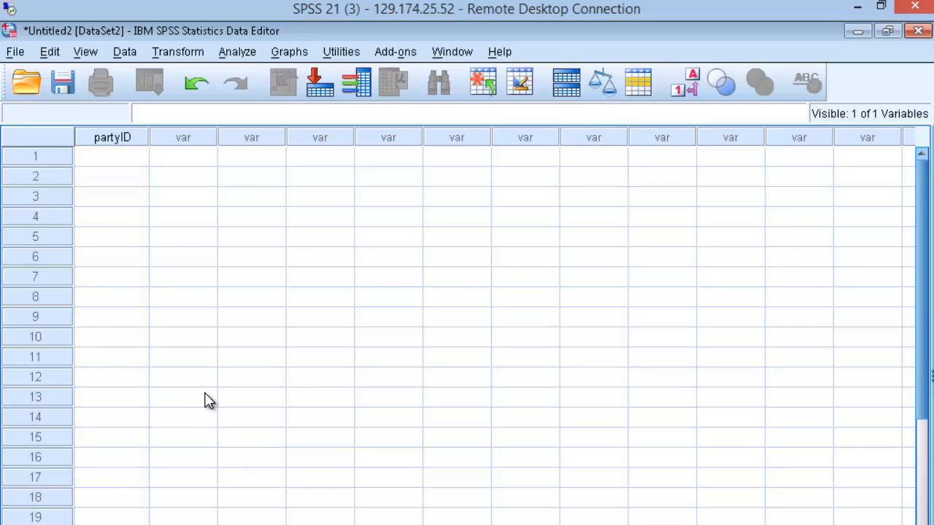
mouse_move(187, 195)
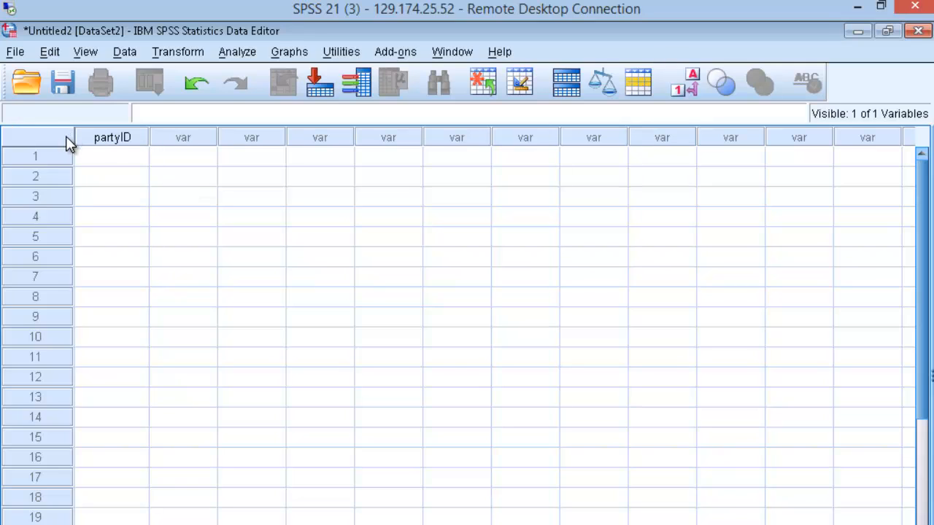
mouse_move(173, 321)
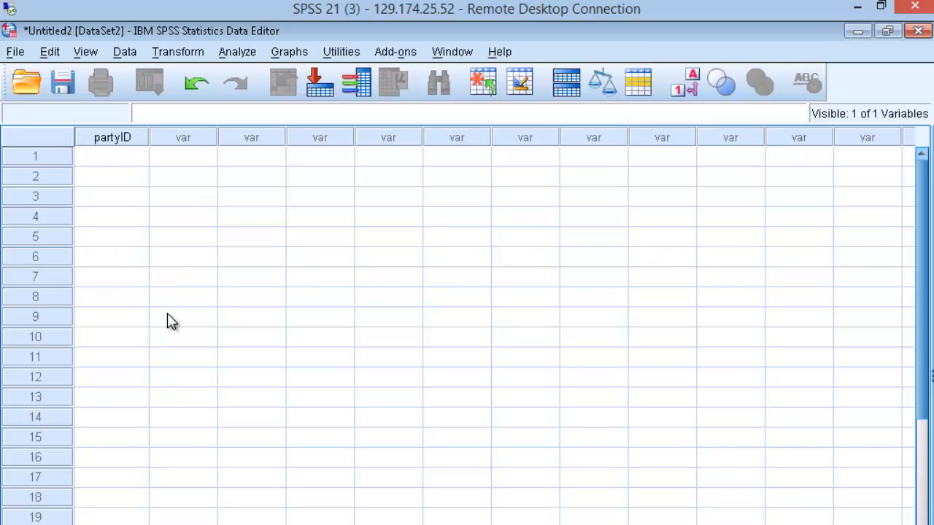
mouse_move(183, 326)
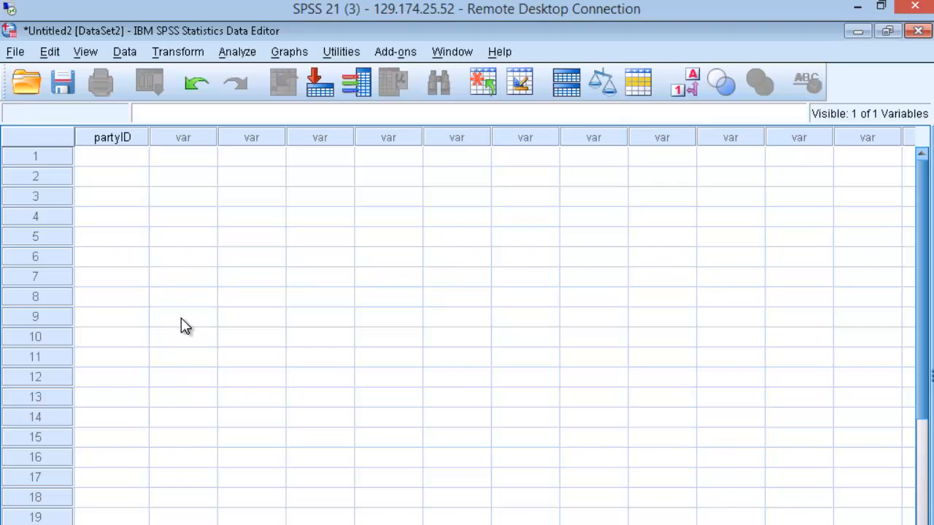
mouse_move(336, 391)
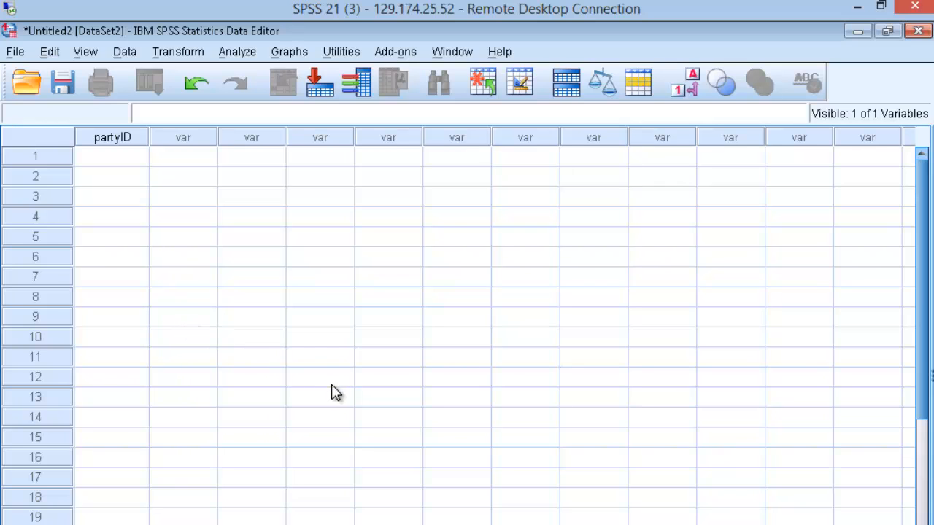